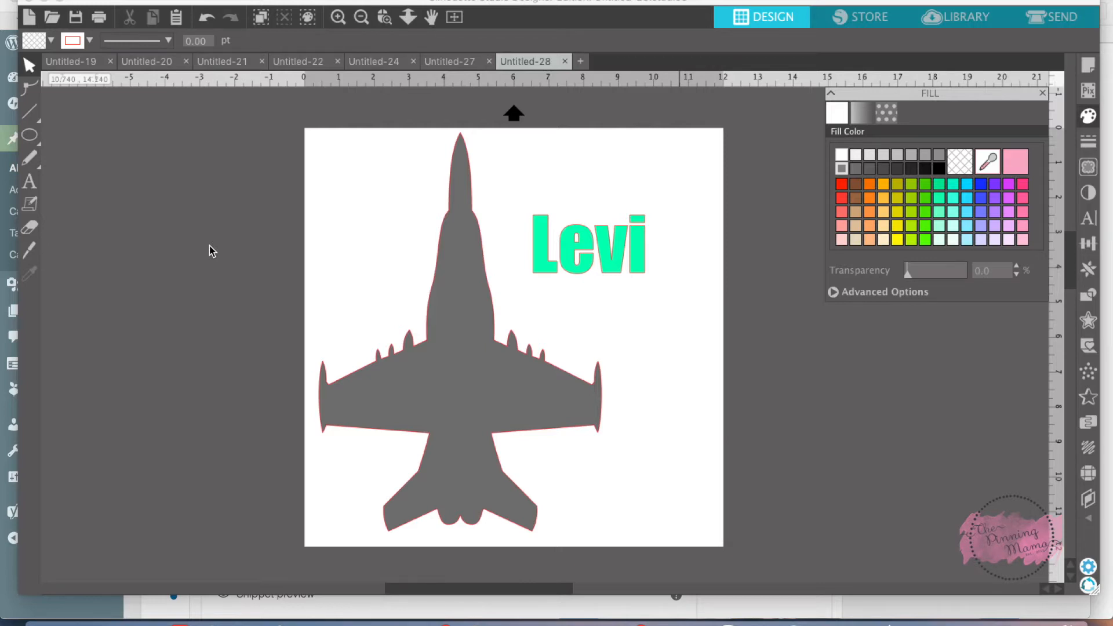
mouse_move(328, 297)
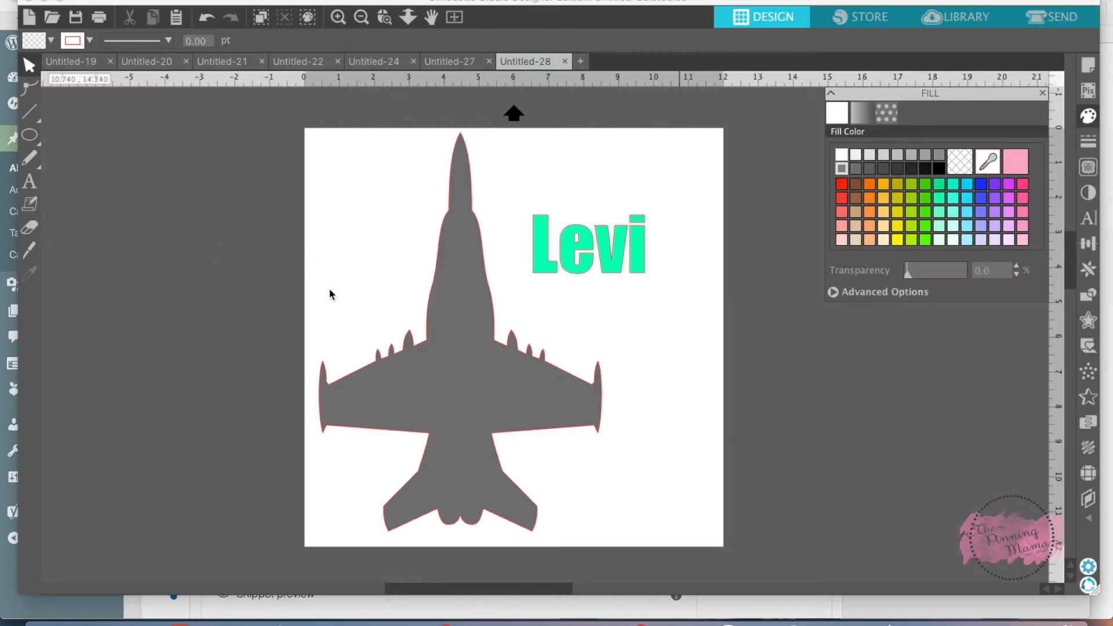
mouse_move(425, 363)
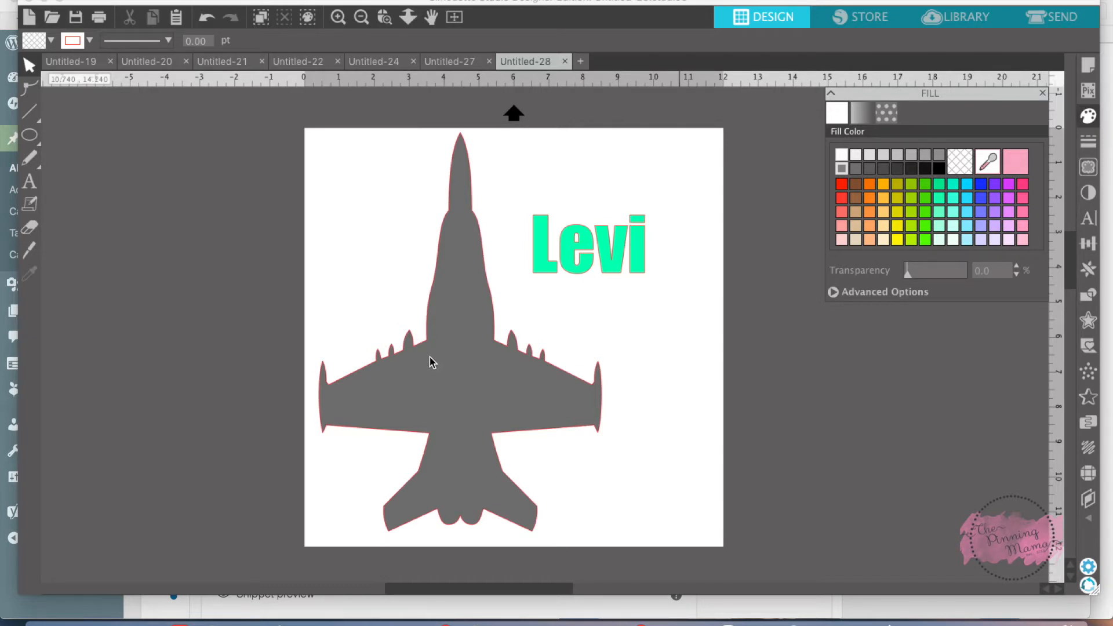
mouse_move(591, 296)
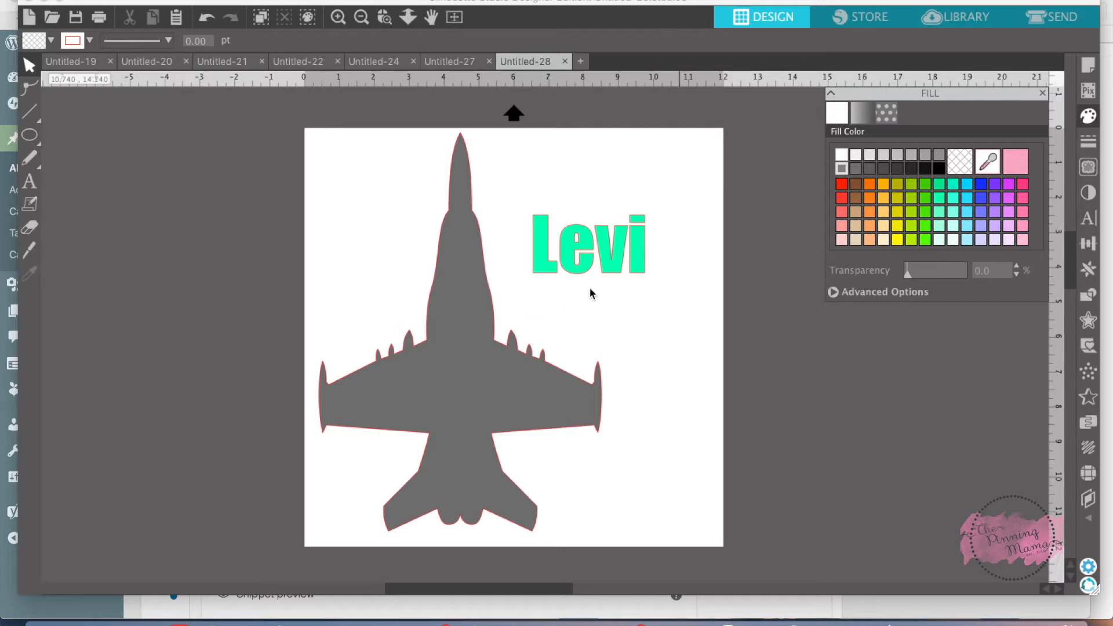
Select the green Levi text beside the fighter jet silhouette.
click(589, 247)
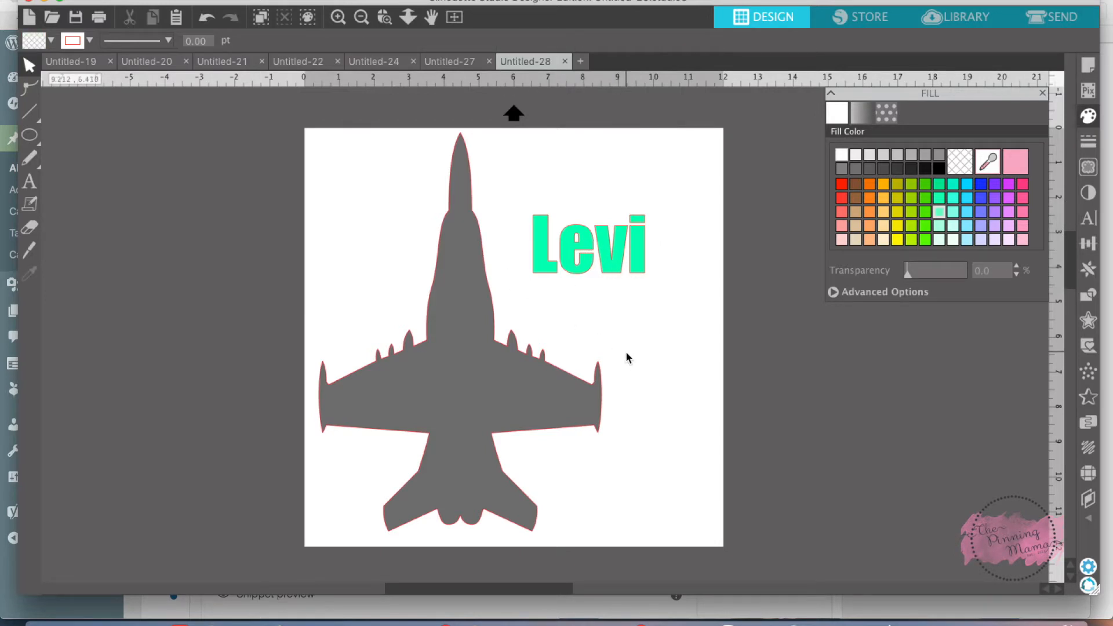
mouse_move(597, 331)
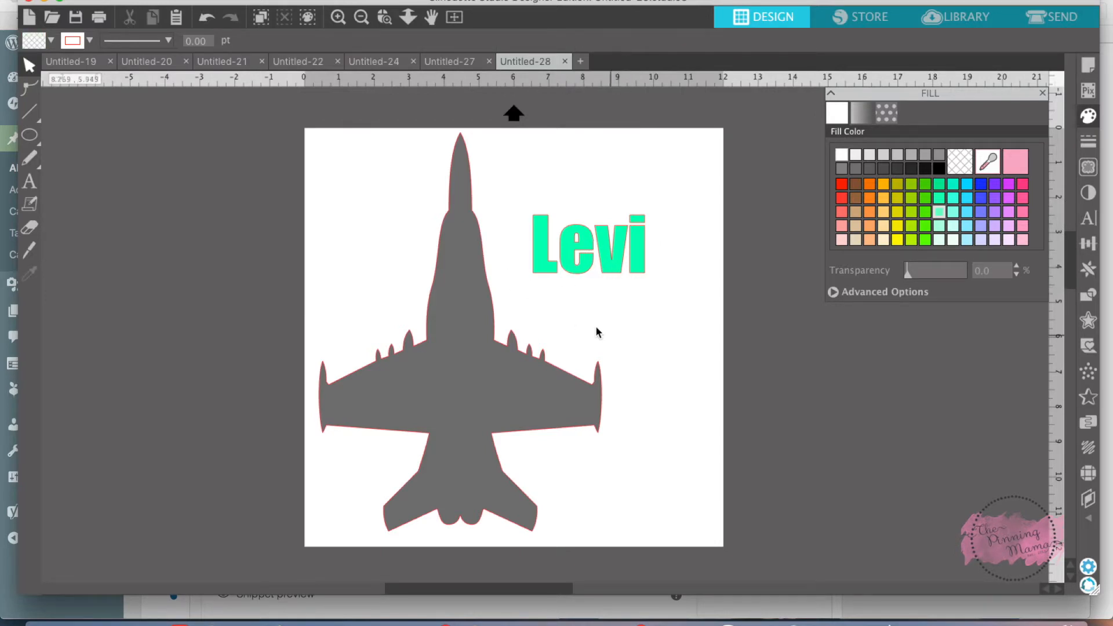
mouse_move(467, 387)
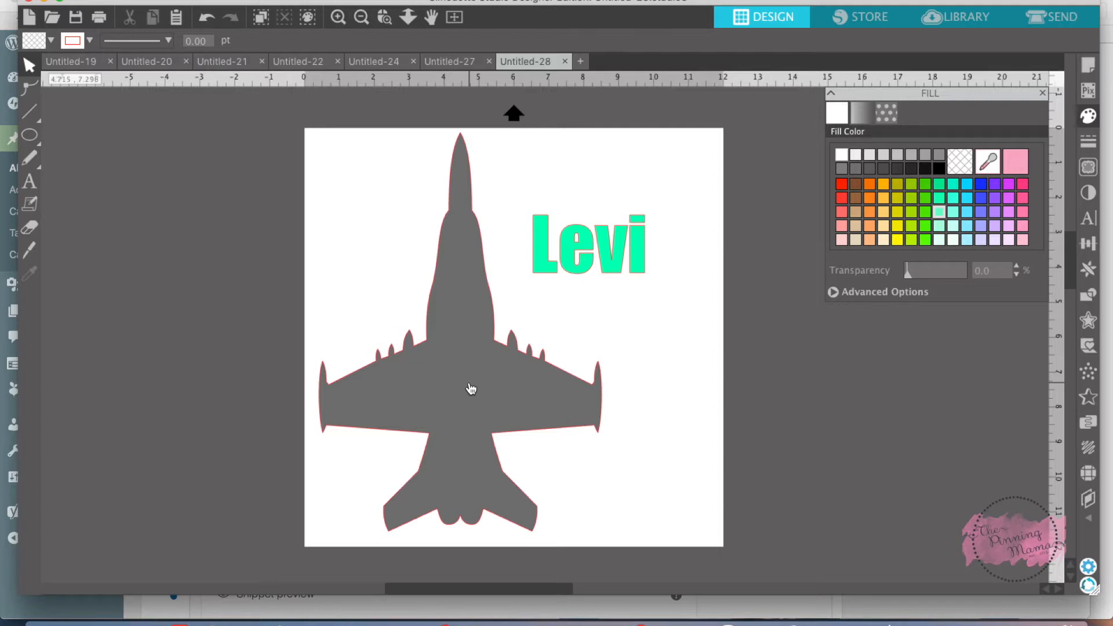
mouse_move(693, 350)
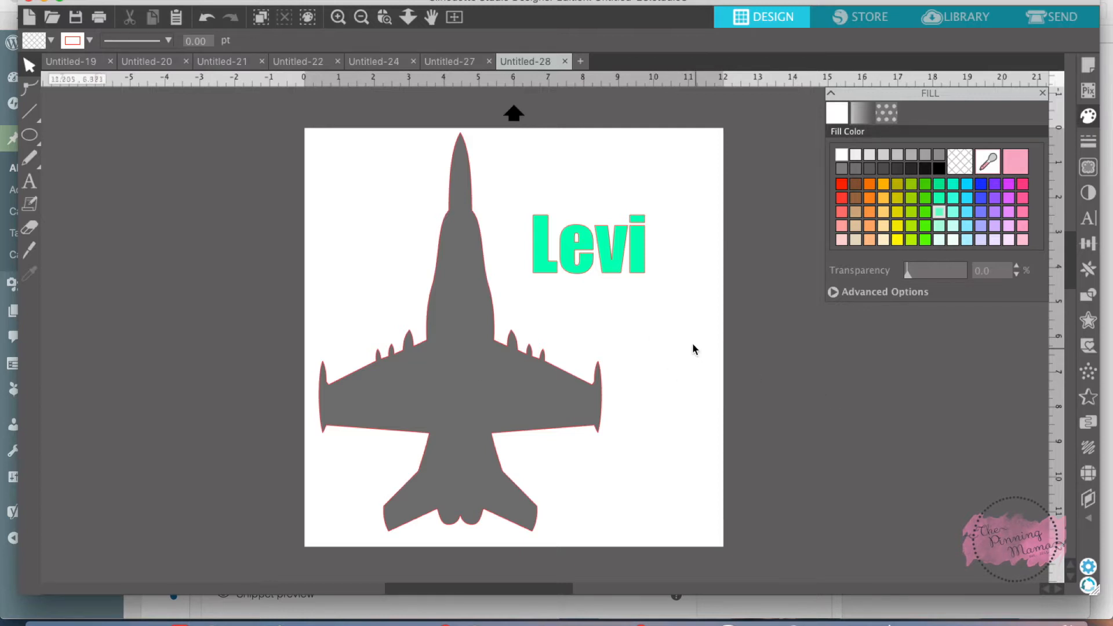
click(586, 243)
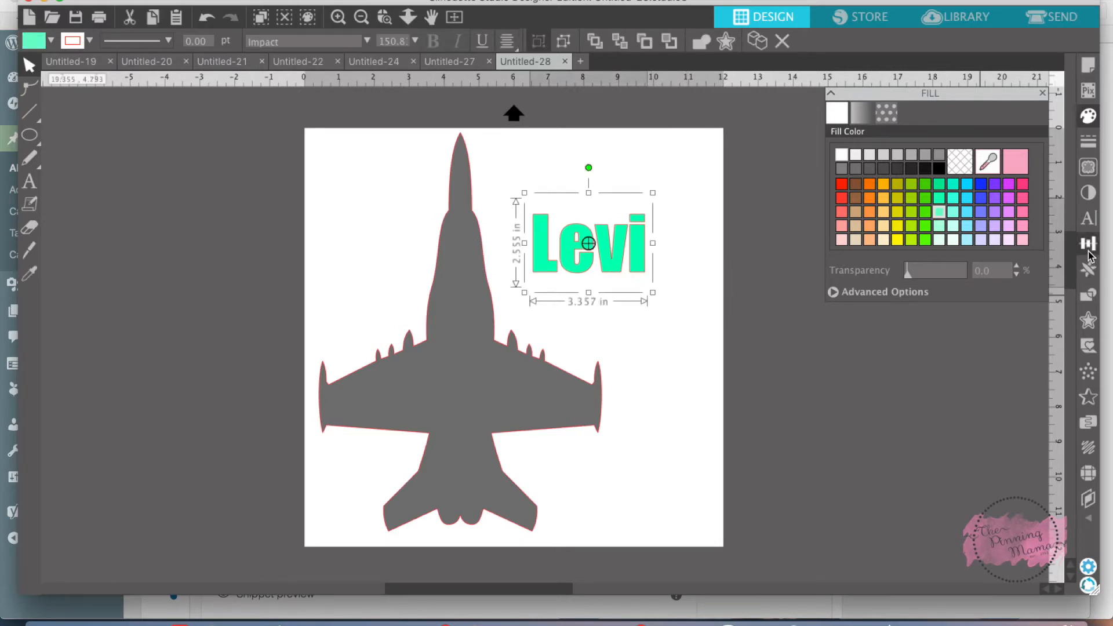
mouse_move(1088, 243)
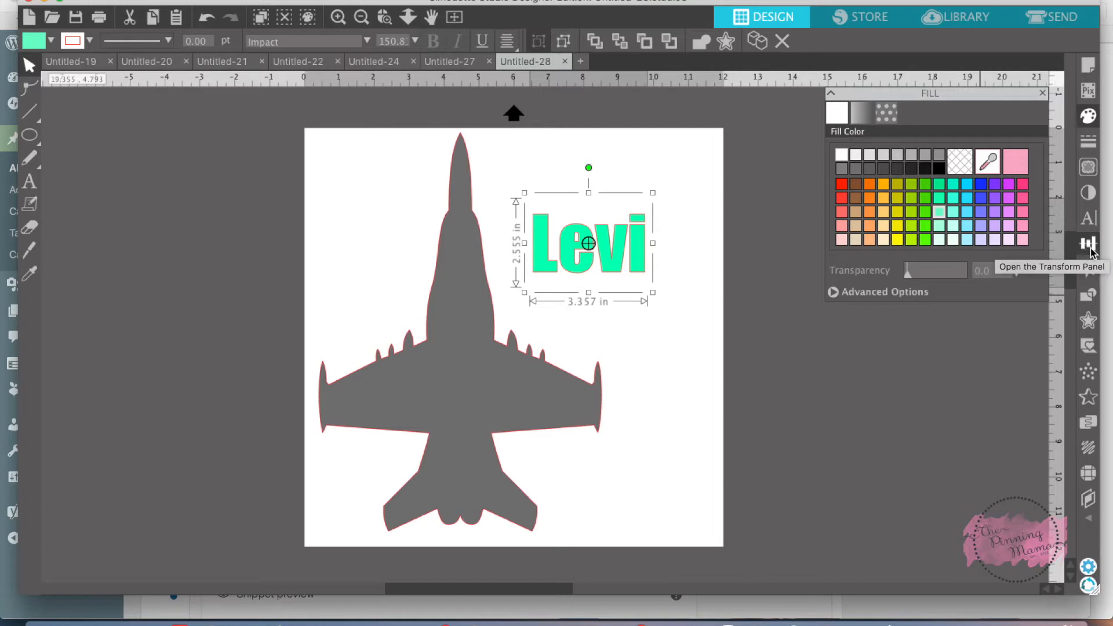
Scale the Levi text to 3.5 by 2.5 inches via the Transform panel.
click(1088, 241)
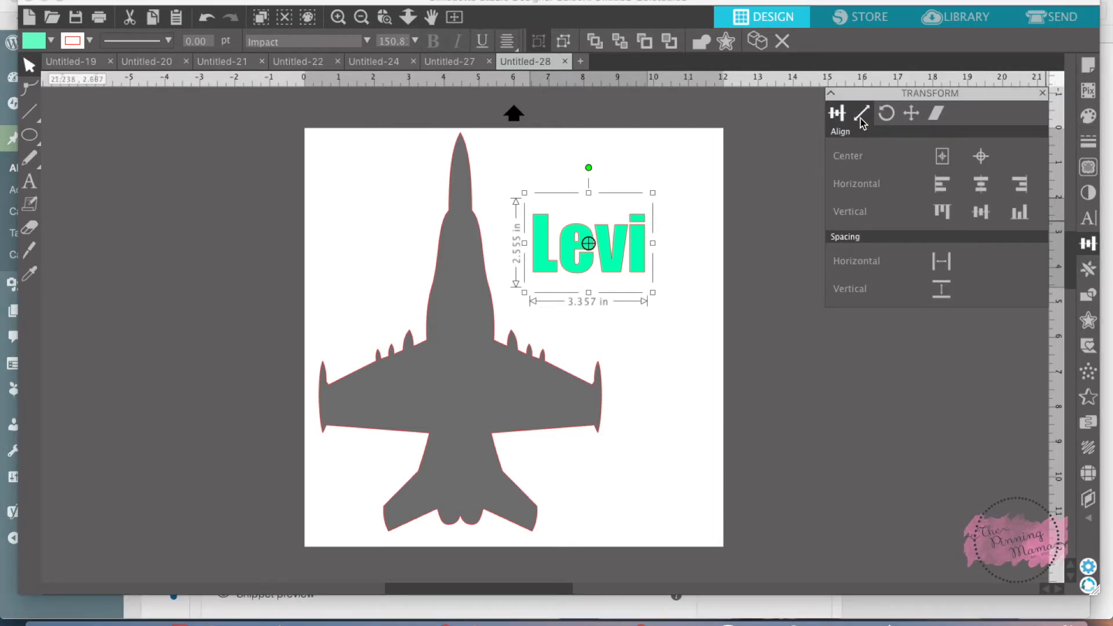
click(861, 112)
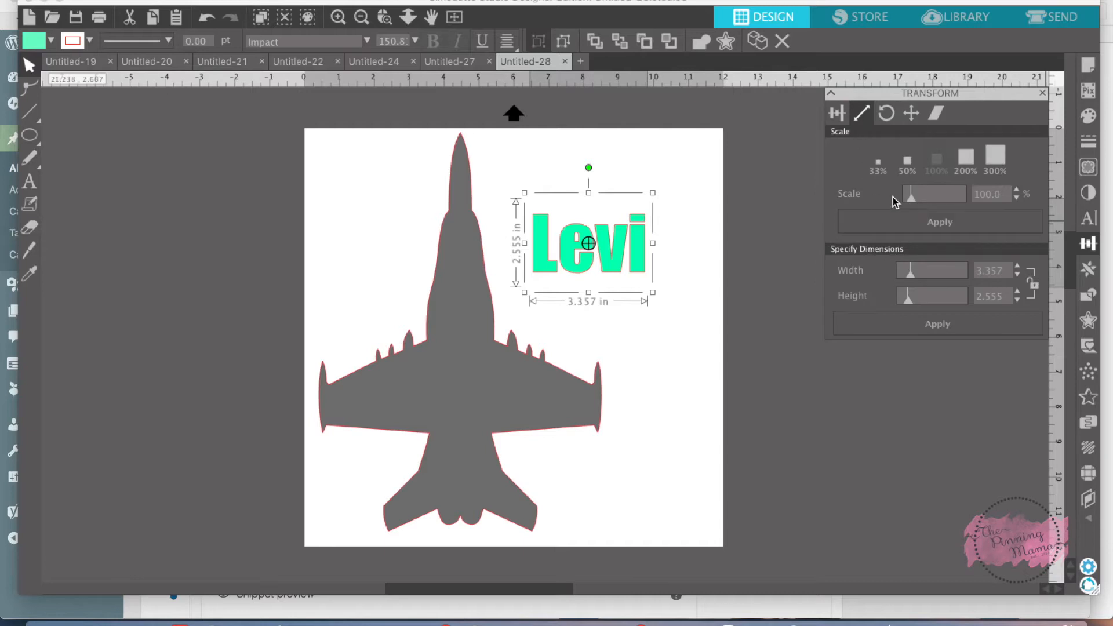
mouse_move(909, 301)
text(3.500)
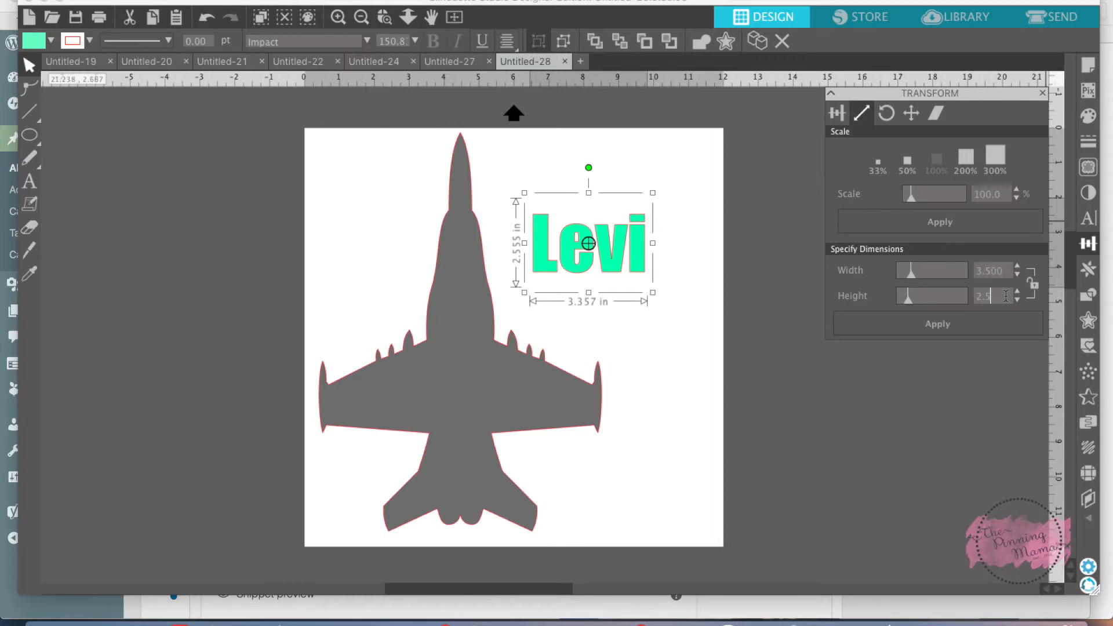
click(937, 323)
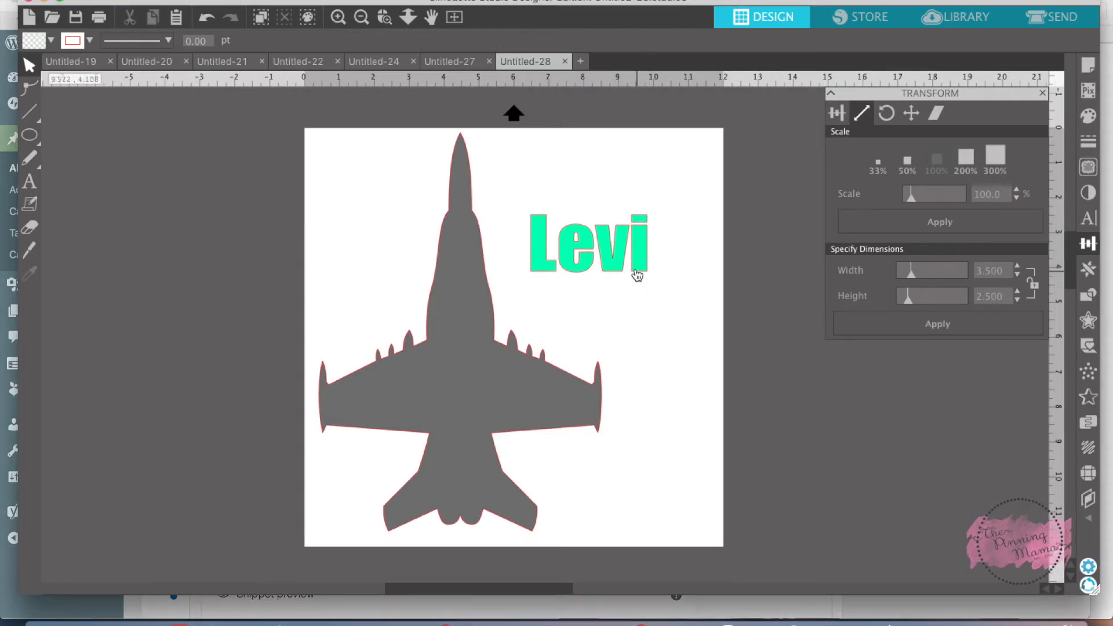
Try the Levi text on the plane's wings, then move it back beside the nose.
drag(586, 248, 464, 387)
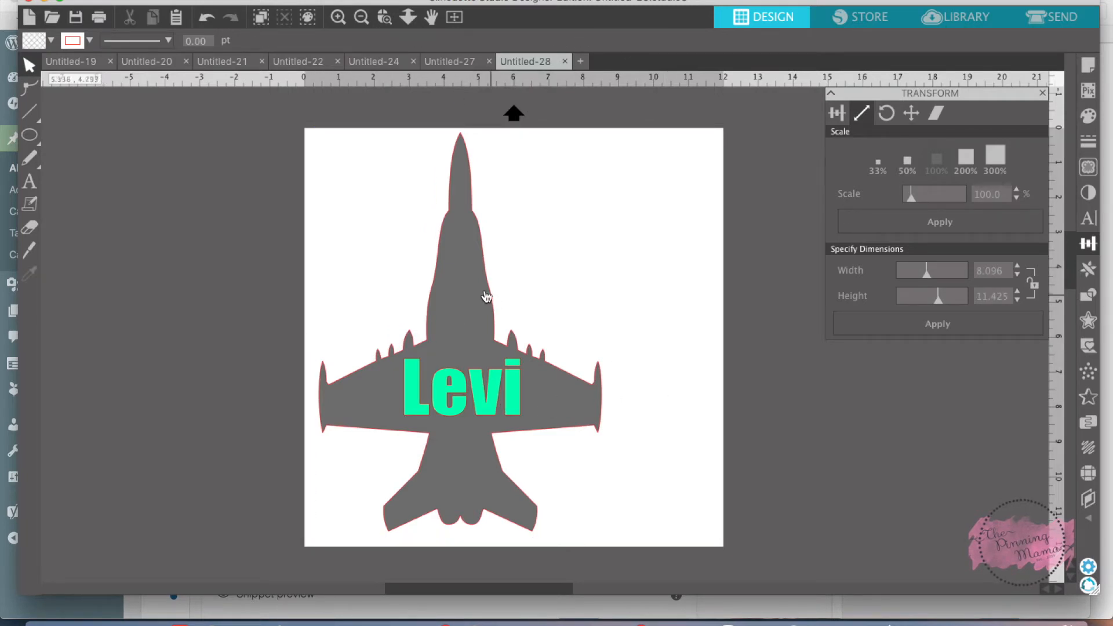
click(487, 295)
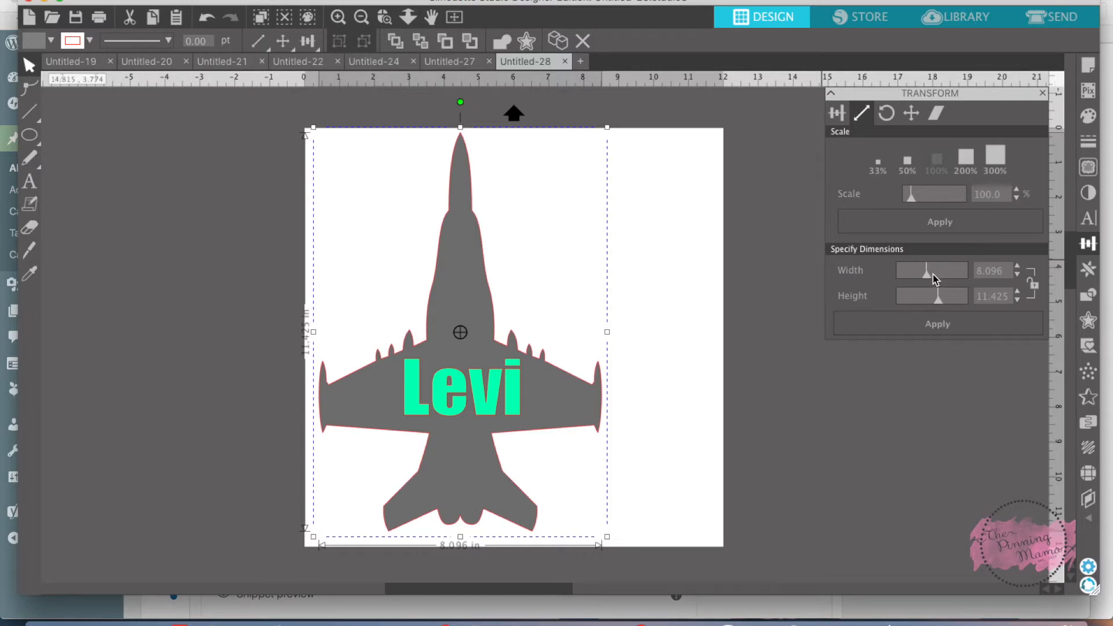
mouse_move(993, 259)
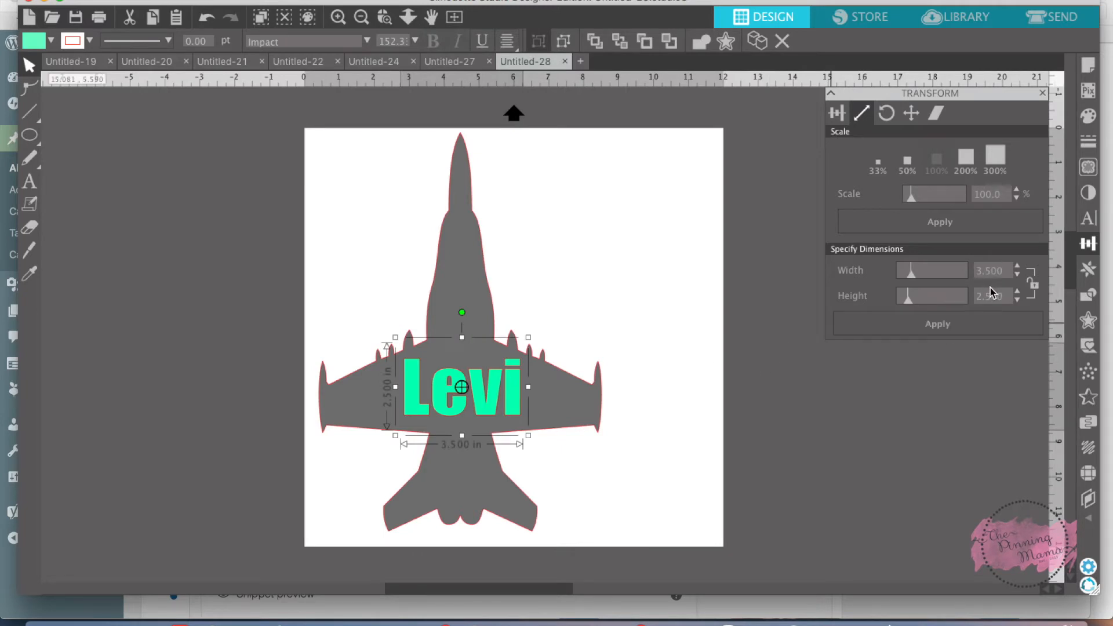
drag(461, 387, 575, 250)
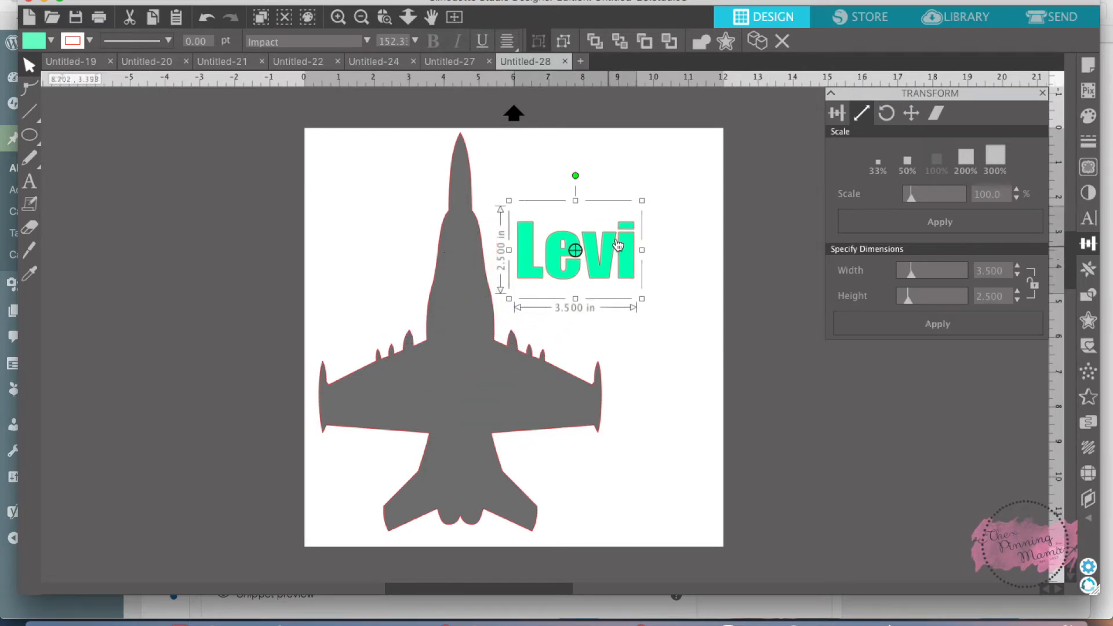
Resize Levi by its corner handles and place it centred across the wings.
drag(576, 248, 599, 224)
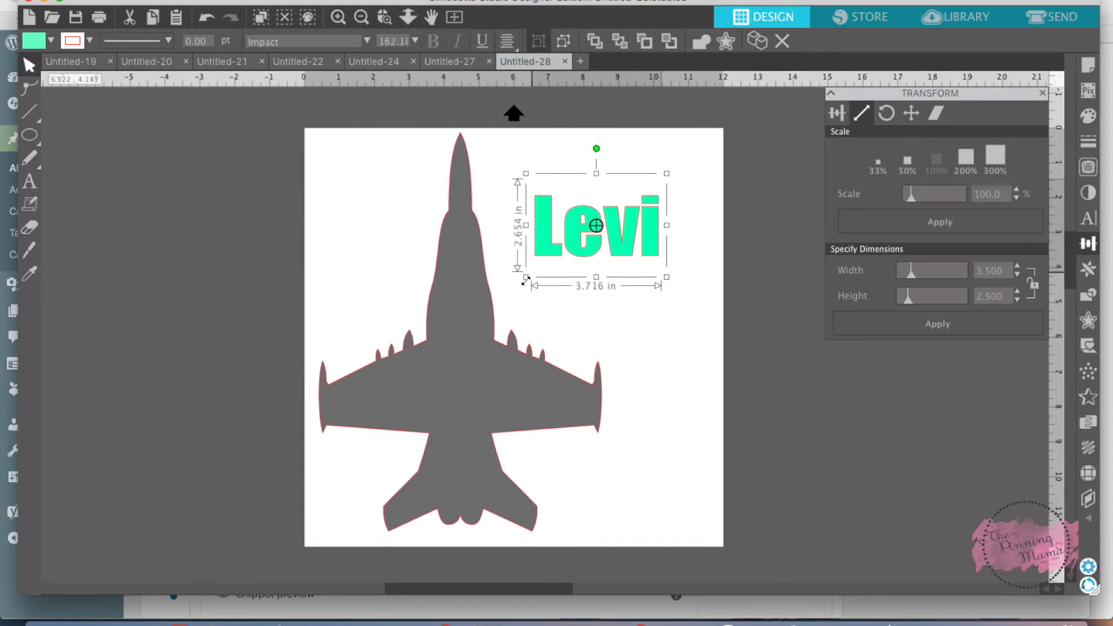
drag(525, 280, 531, 276)
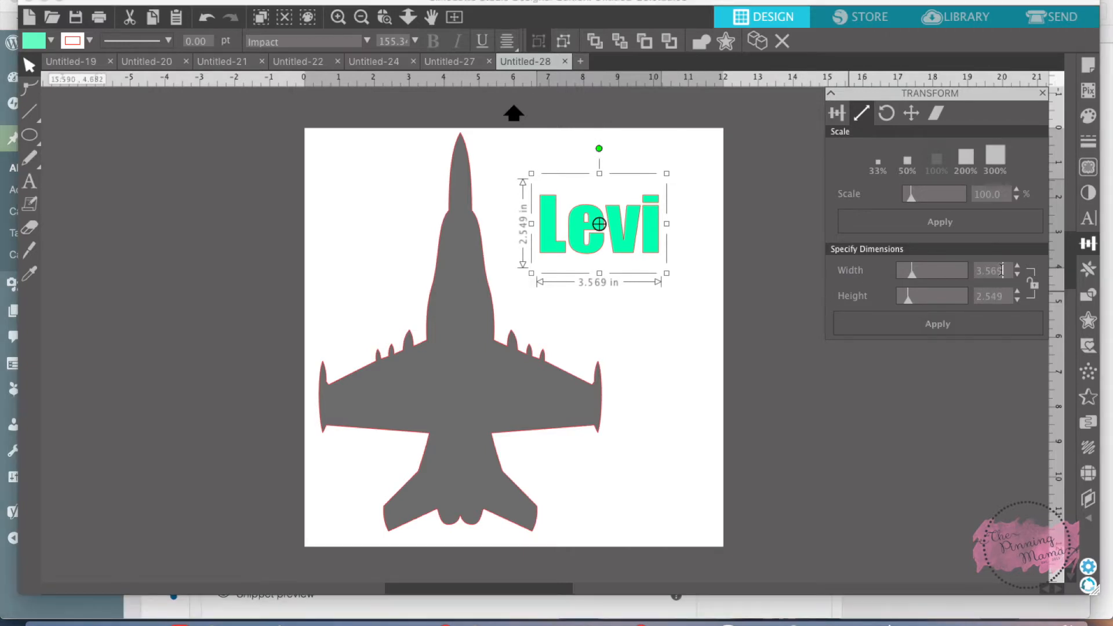
drag(598, 224, 467, 390)
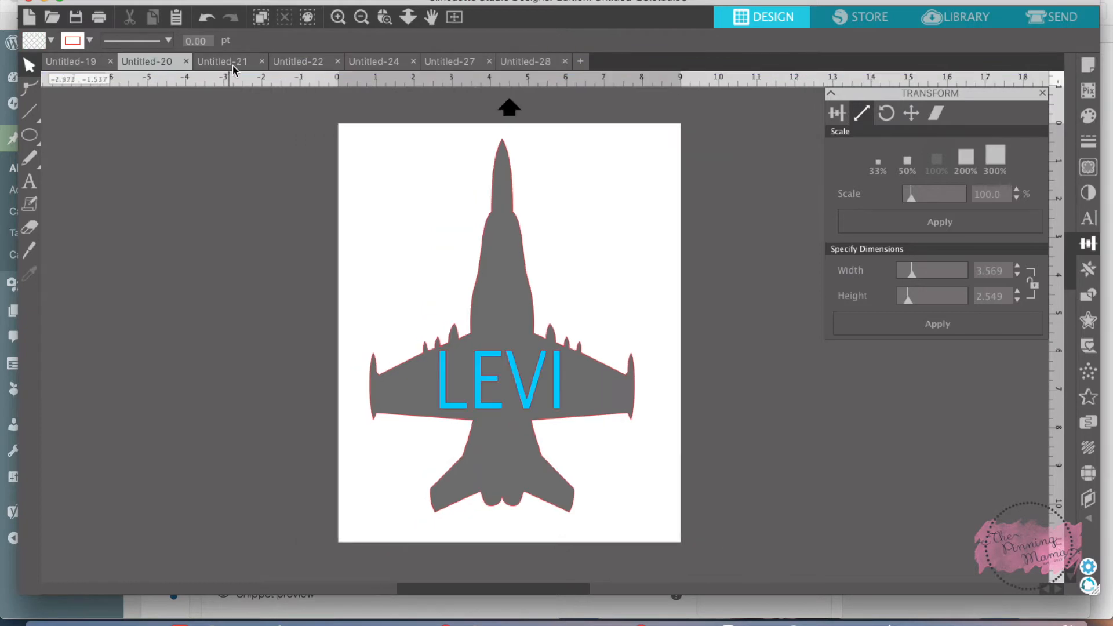
View the sheared rectangles example in Untitled-21, then return to the Levi airplane document.
click(223, 62)
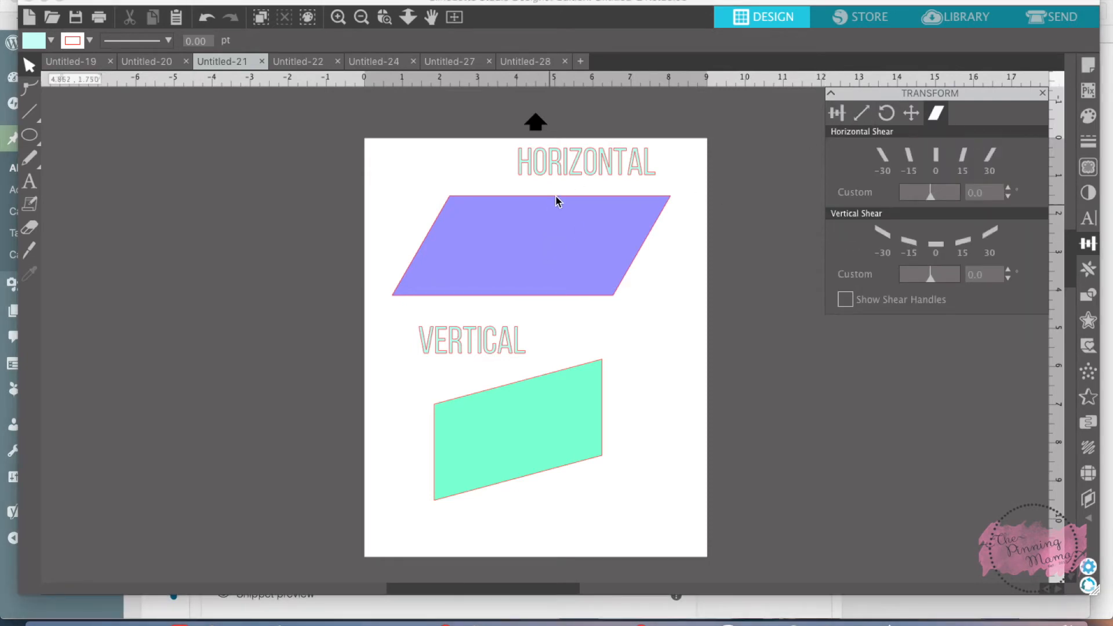
mouse_move(32, 180)
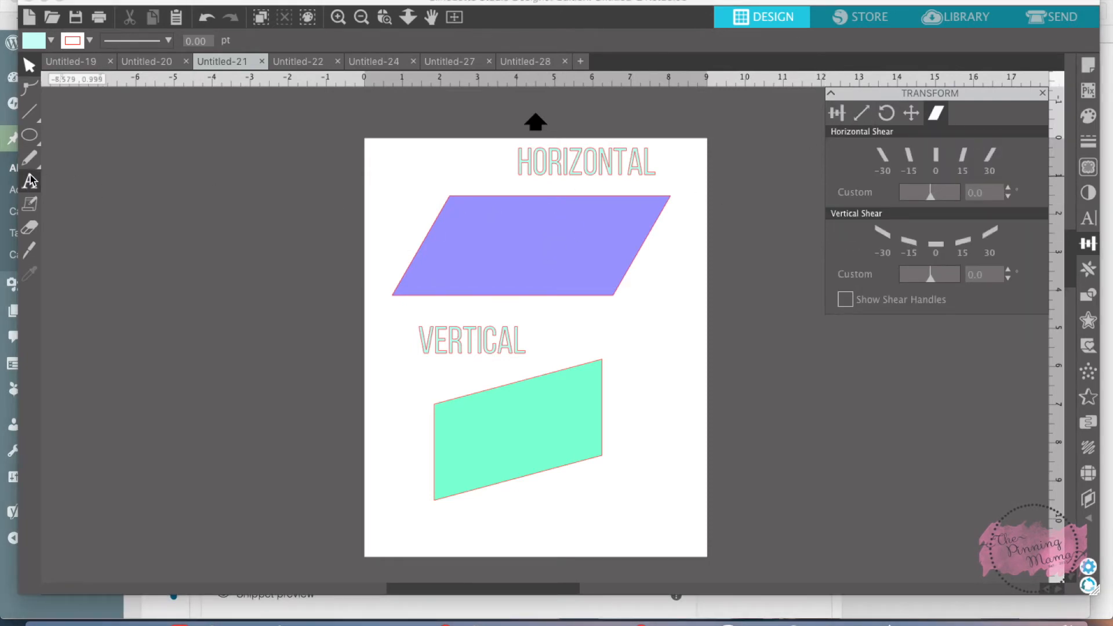
click(31, 135)
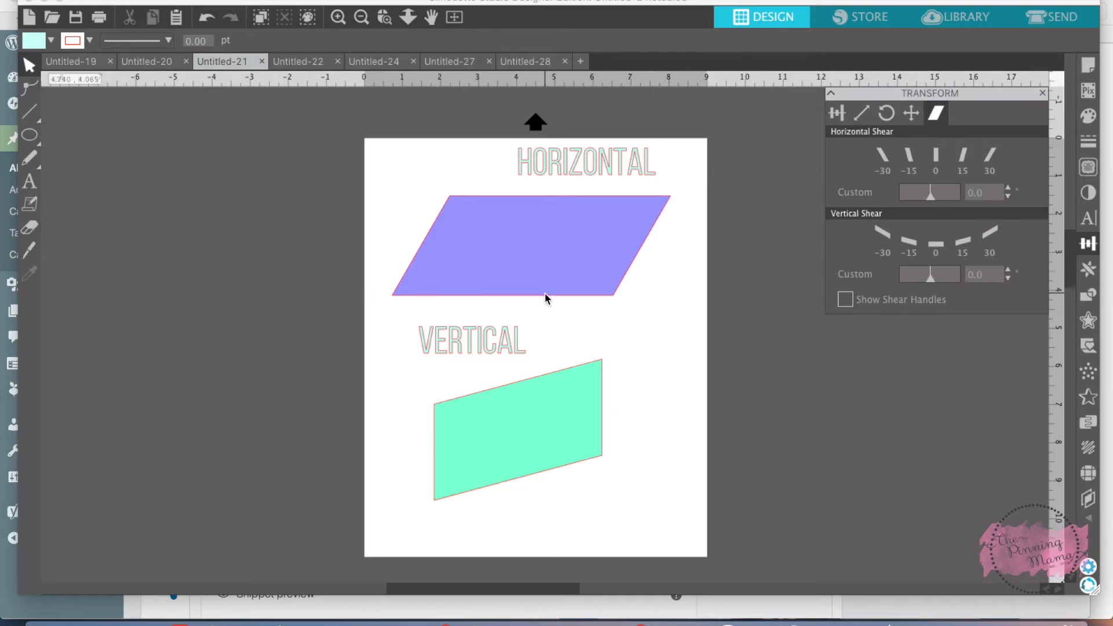
mouse_move(612, 225)
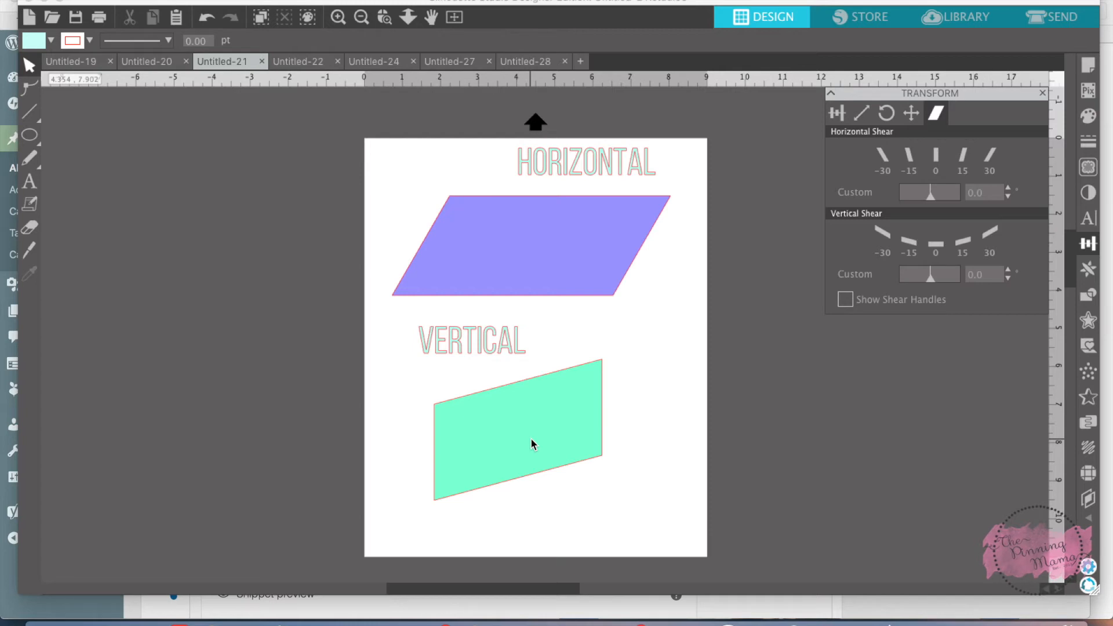
mouse_move(477, 68)
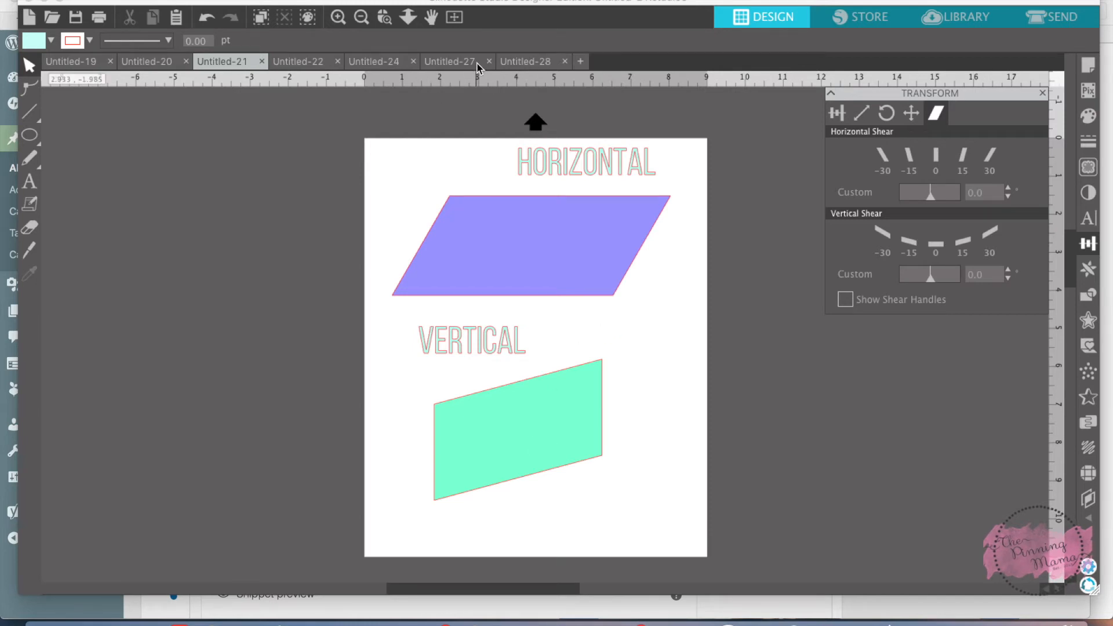
click(527, 61)
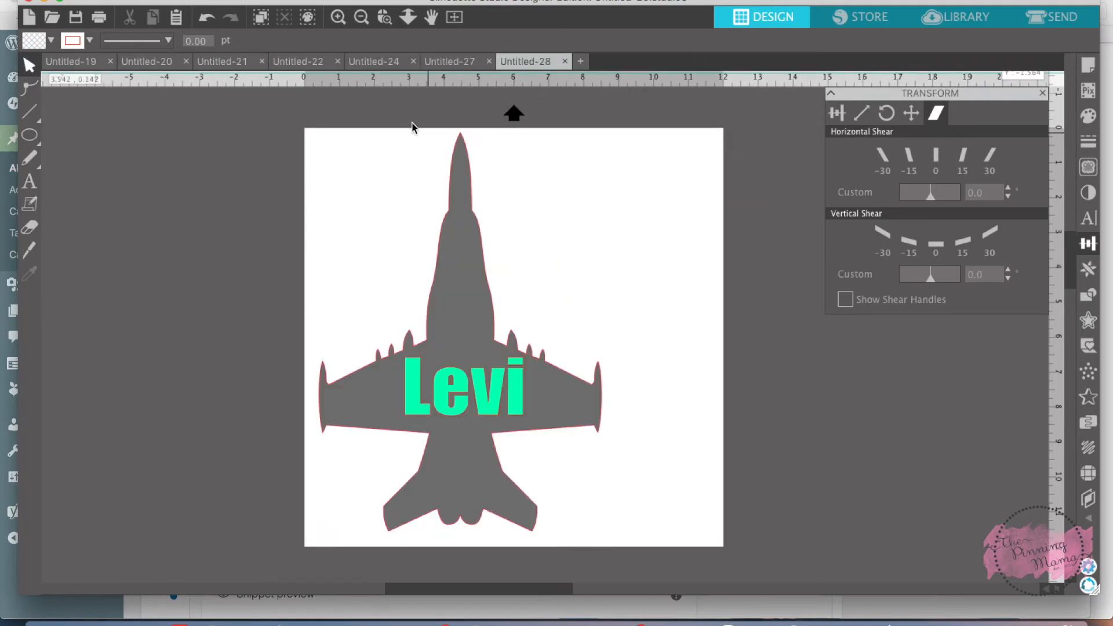
Switch to the ballet shoes design and move the Dance text up onto the shoes.
click(452, 61)
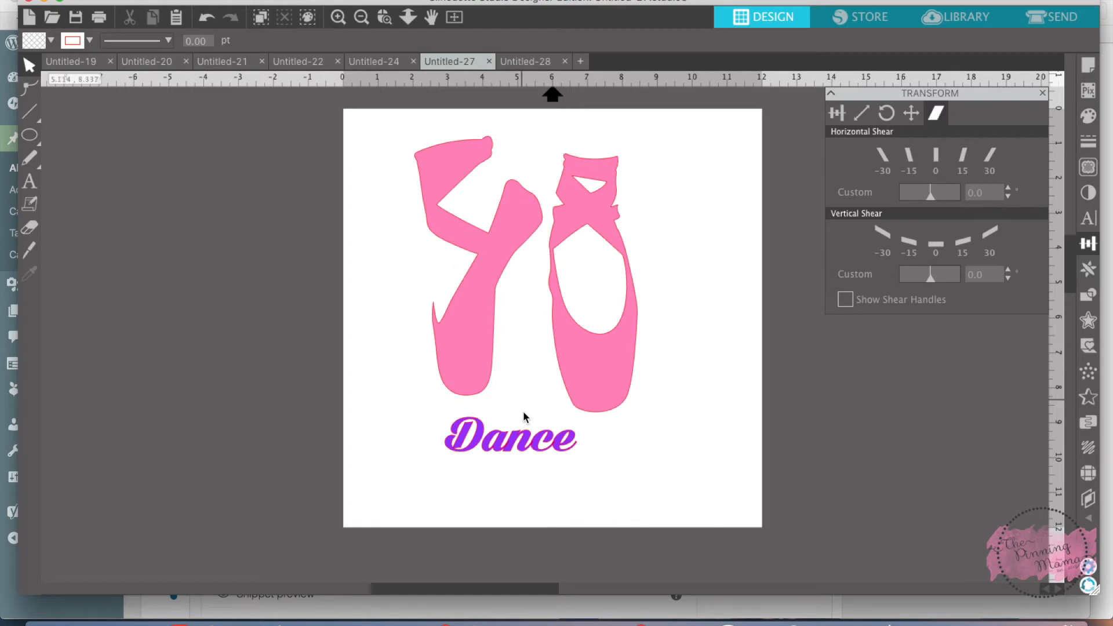
drag(510, 437, 485, 297)
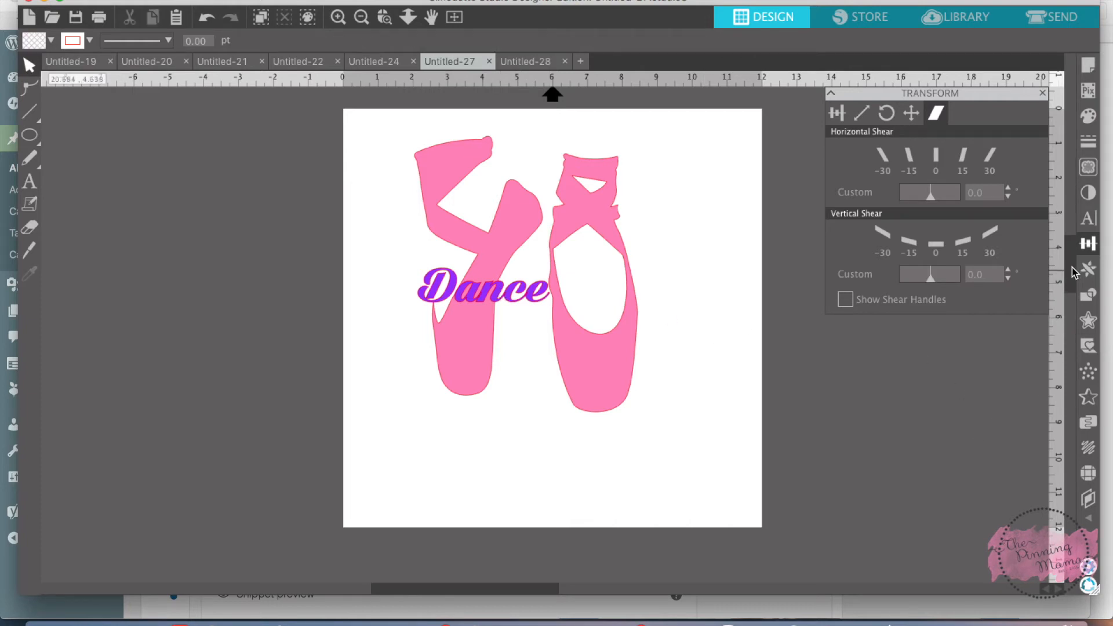
mouse_move(1087, 244)
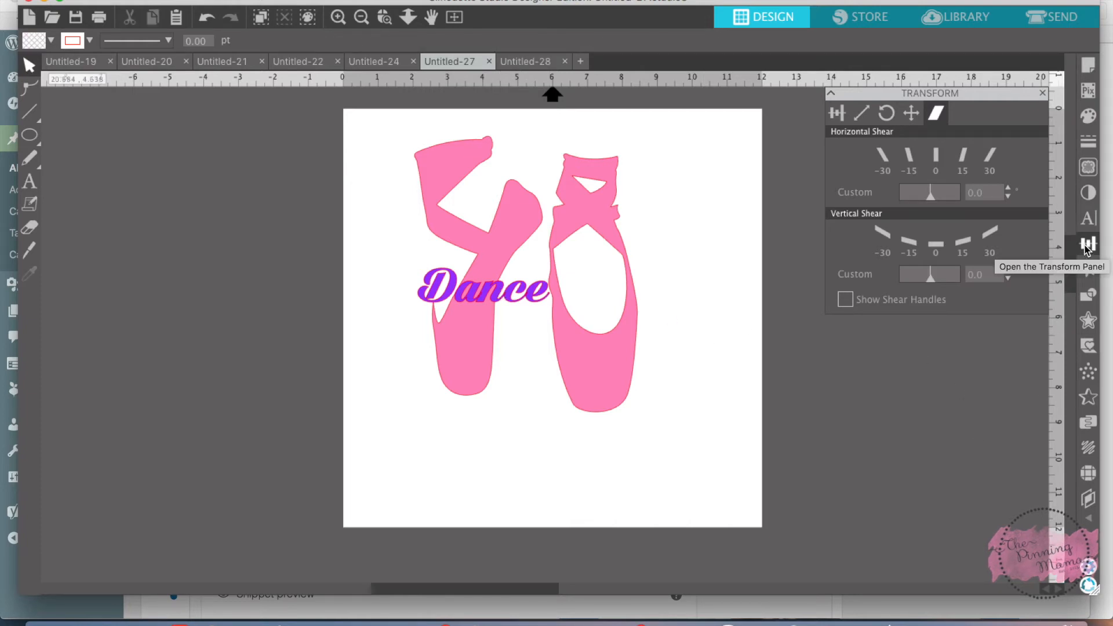
mouse_move(1083, 223)
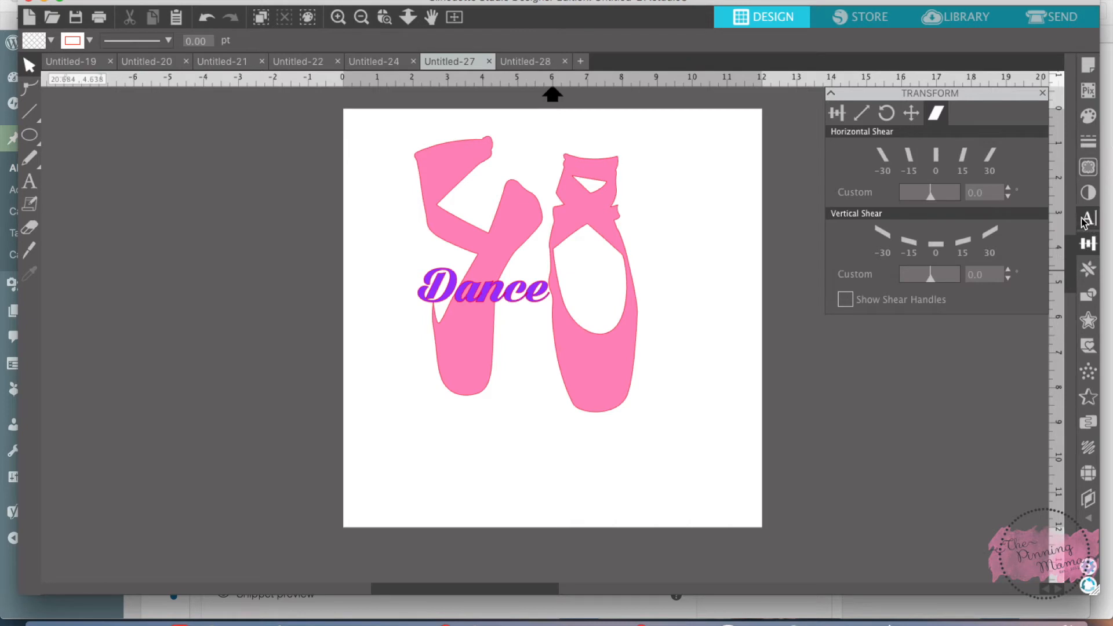
mouse_move(1093, 243)
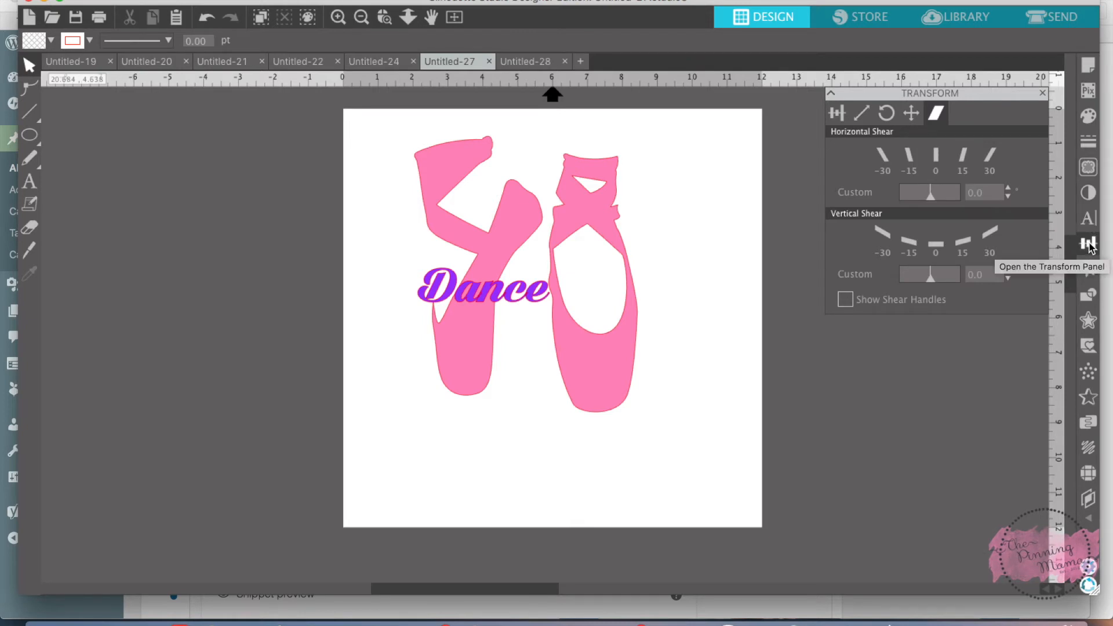
mouse_move(932, 130)
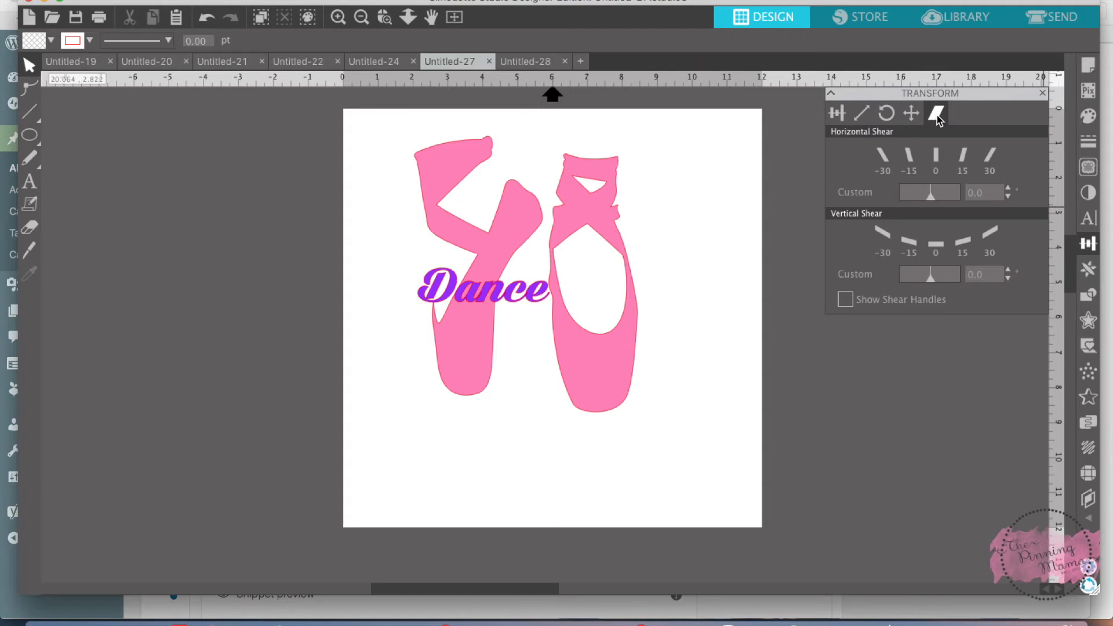
mouse_move(951, 155)
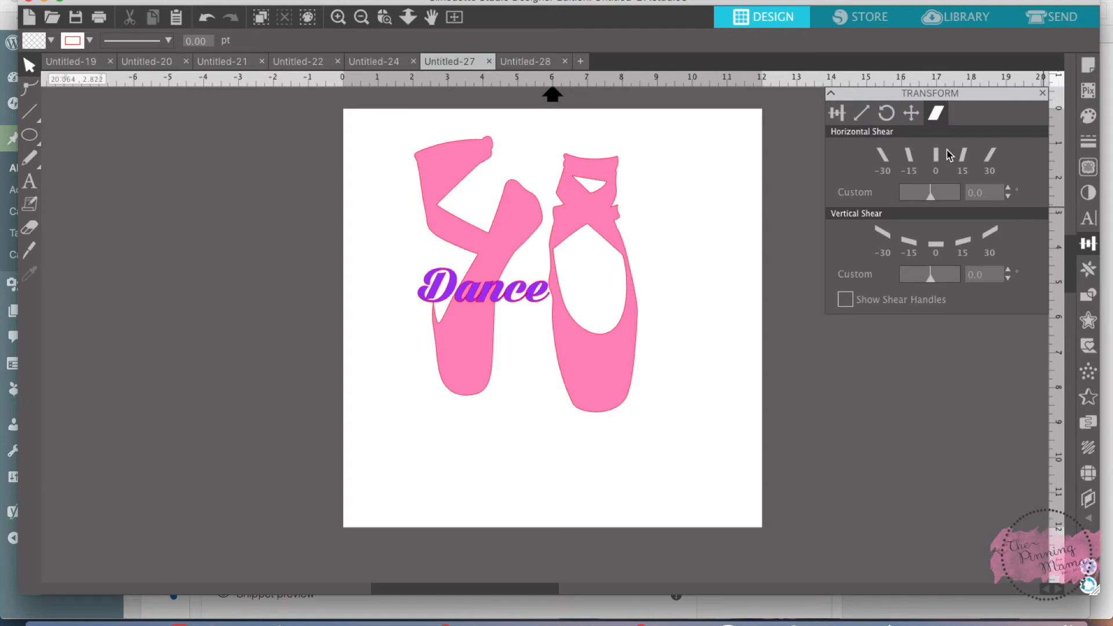
Slant the Dance text with the Horizontal Shear presets, settling on the 15 degree slant.
click(963, 156)
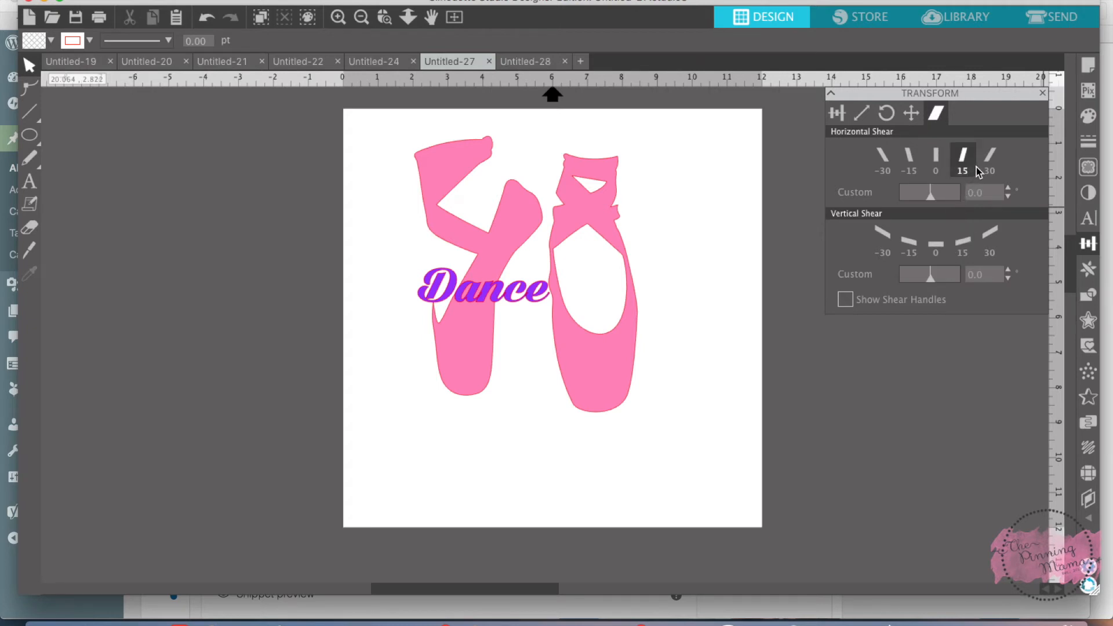
mouse_move(968, 162)
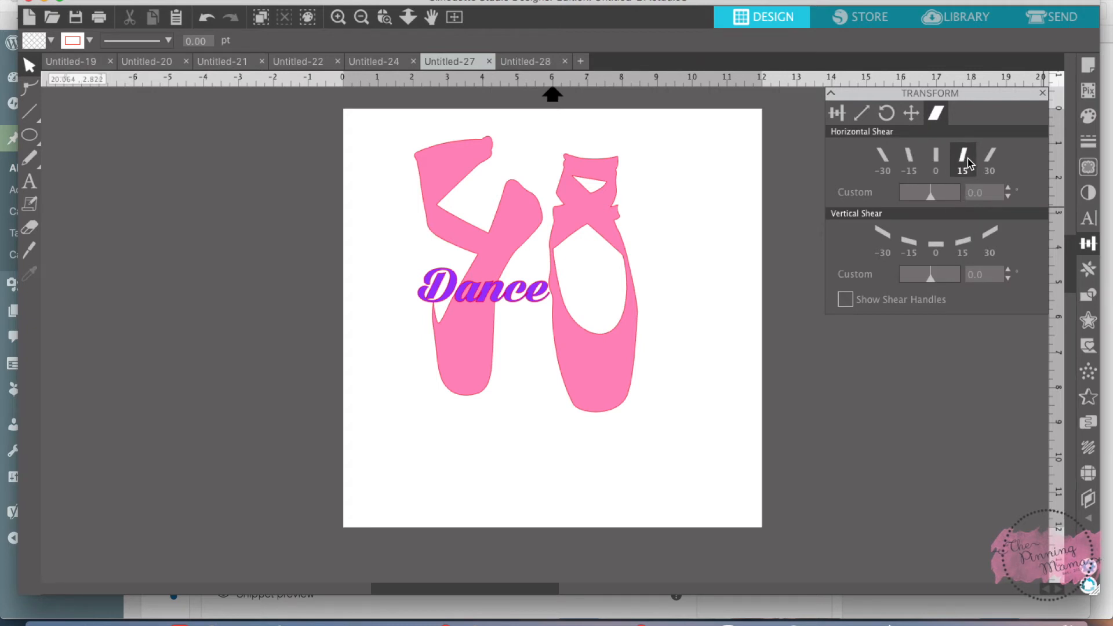
click(483, 293)
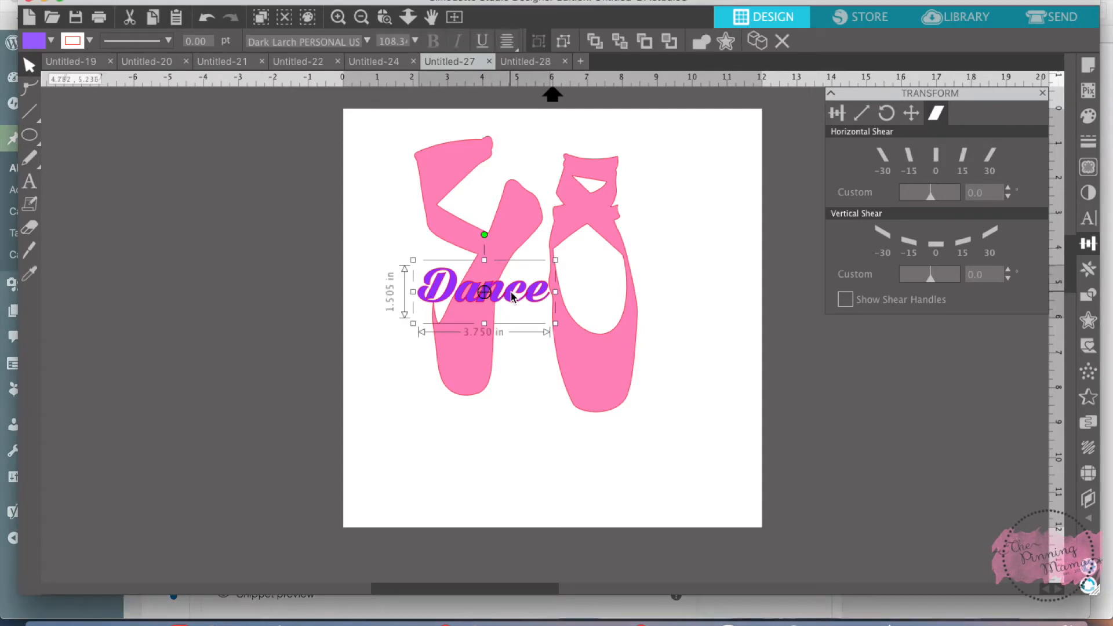
click(963, 156)
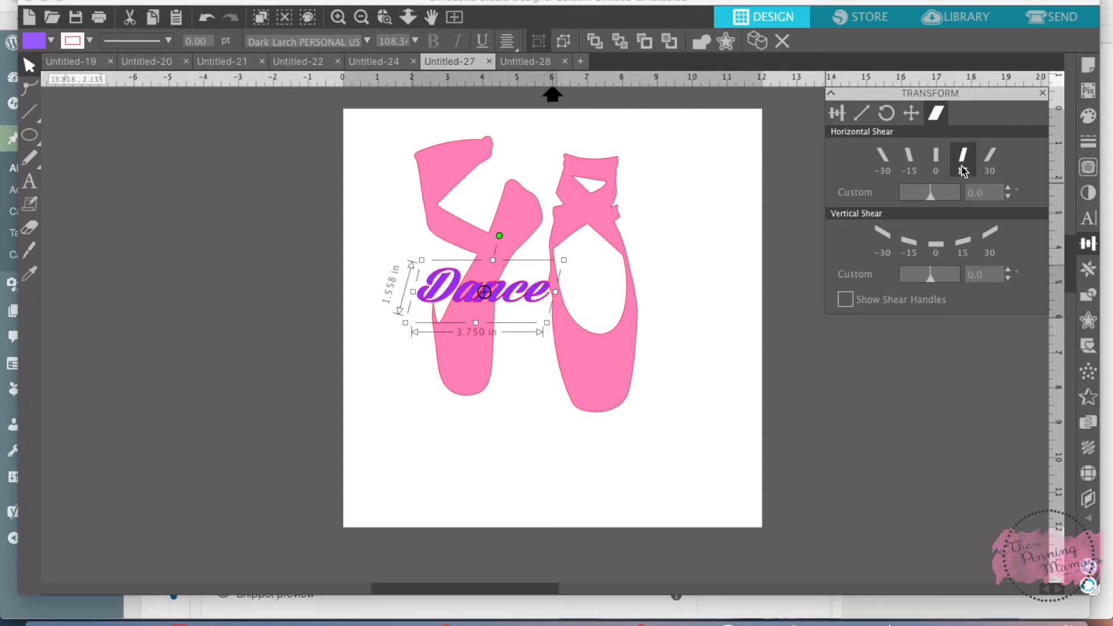
click(962, 159)
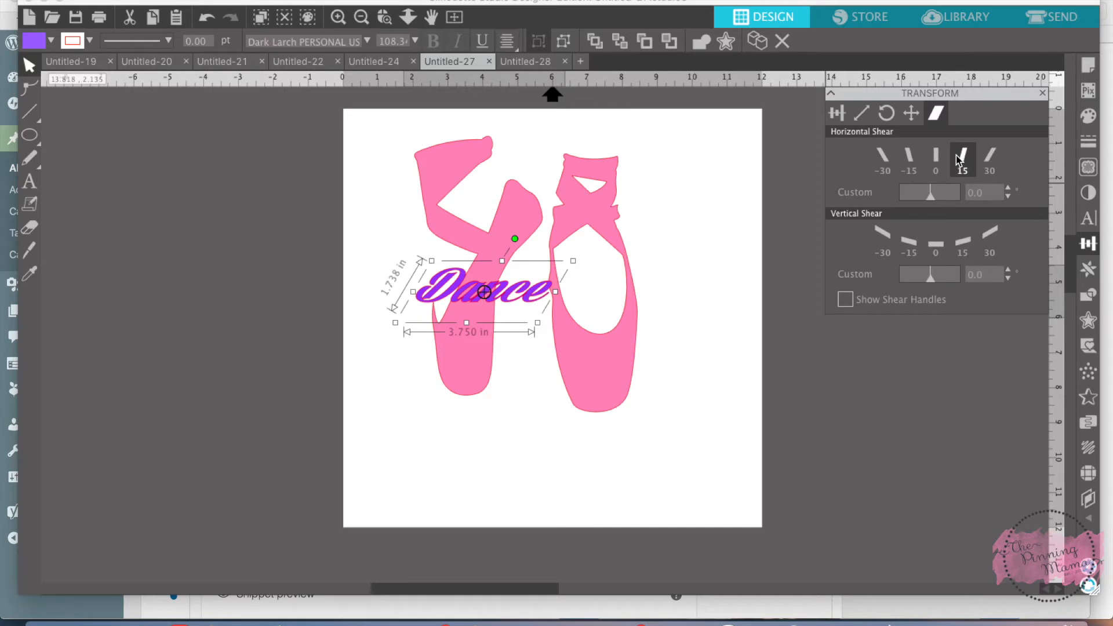
click(910, 159)
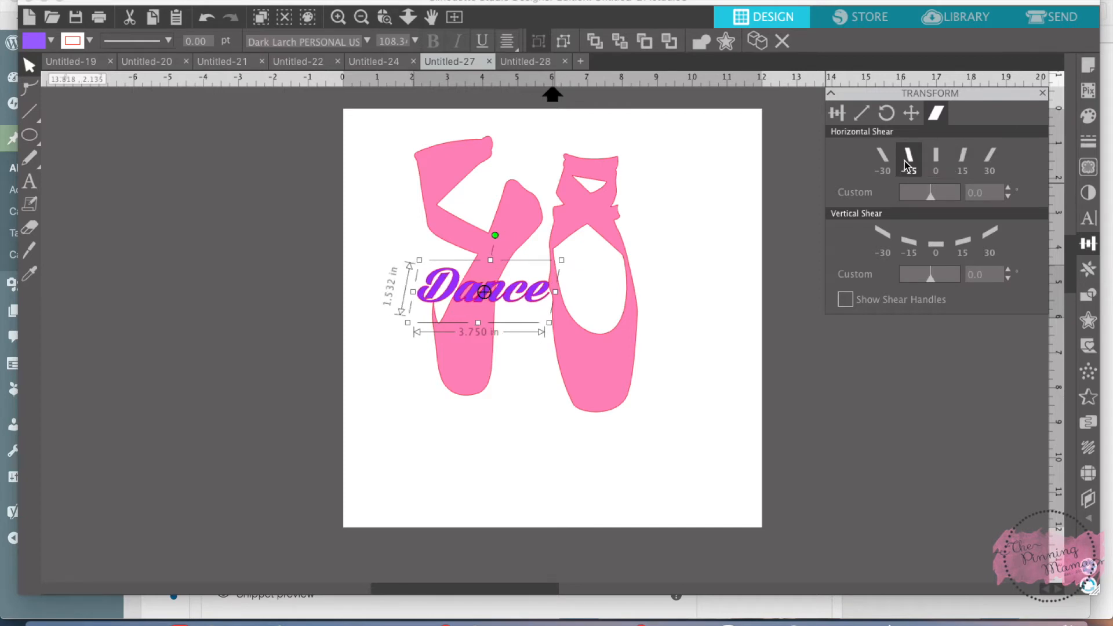
click(883, 158)
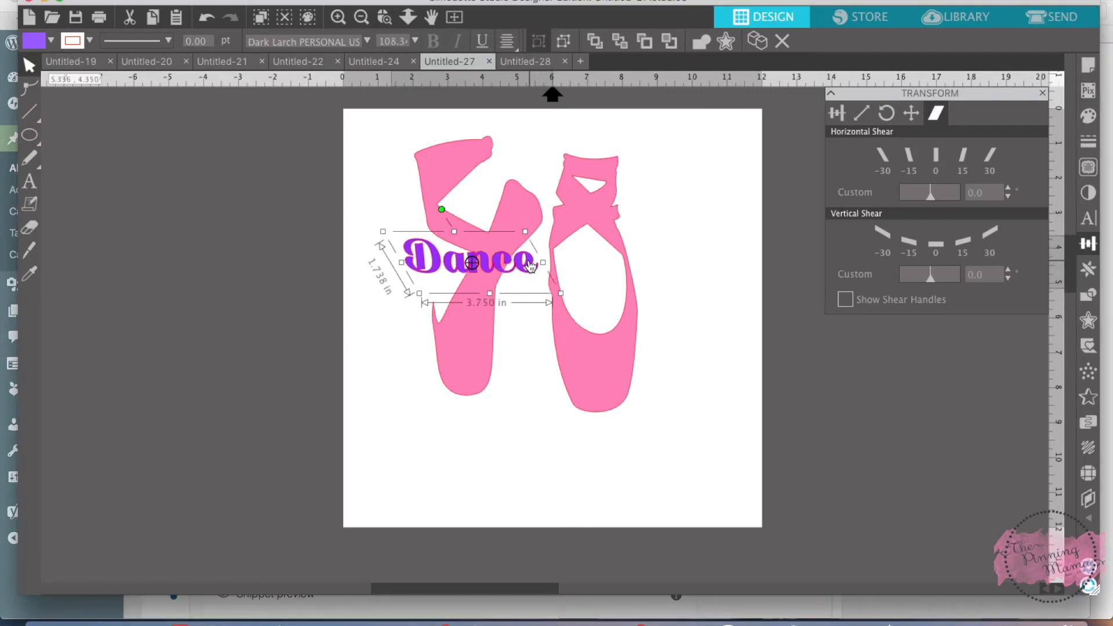
Rotate Dance along the left shoe's diagonal, position it there and shrink it to fit.
drag(441, 209, 433, 229)
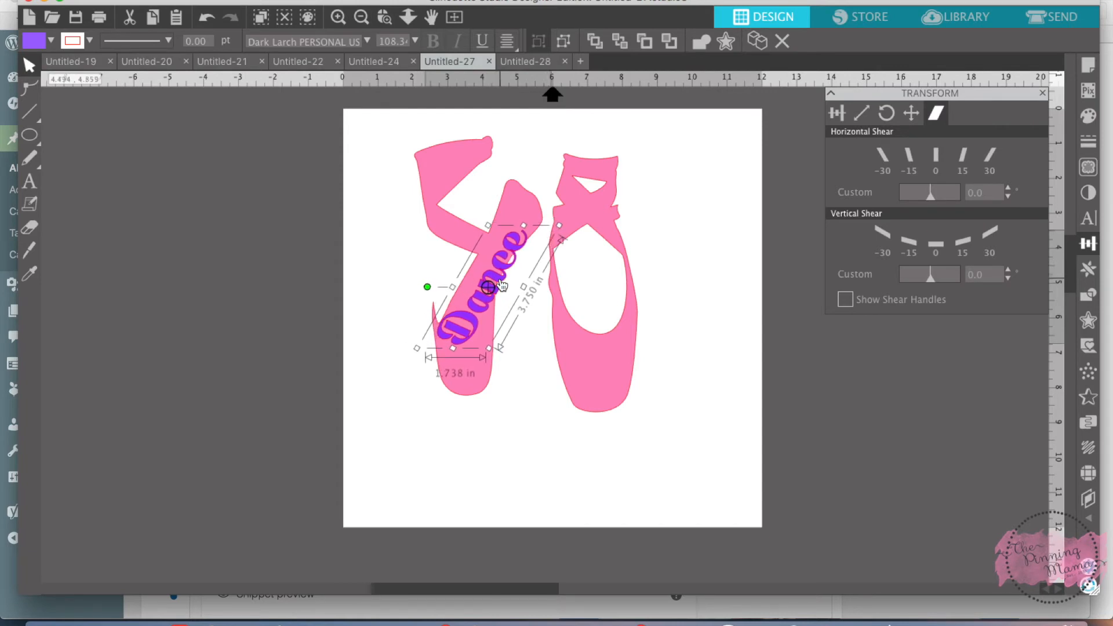
drag(490, 288, 486, 278)
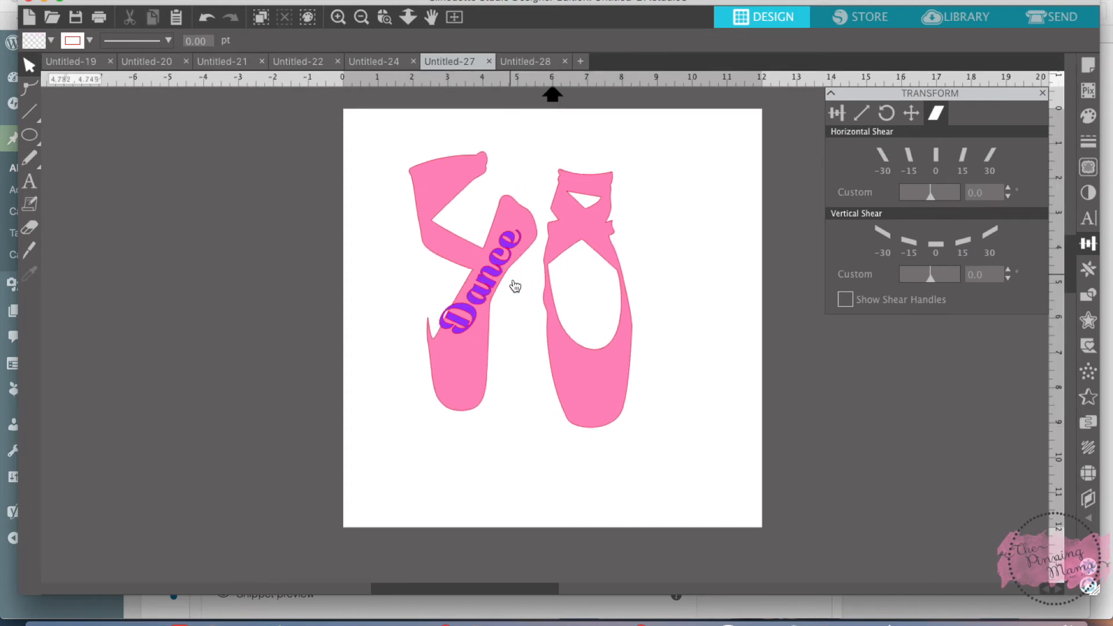
click(485, 283)
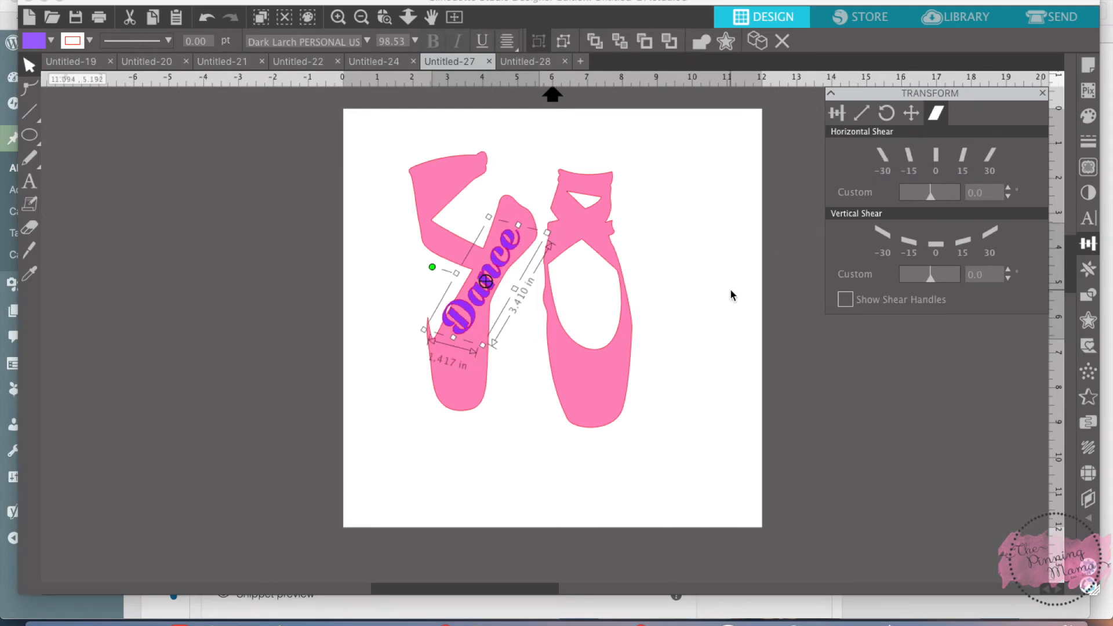
drag(486, 284, 469, 320)
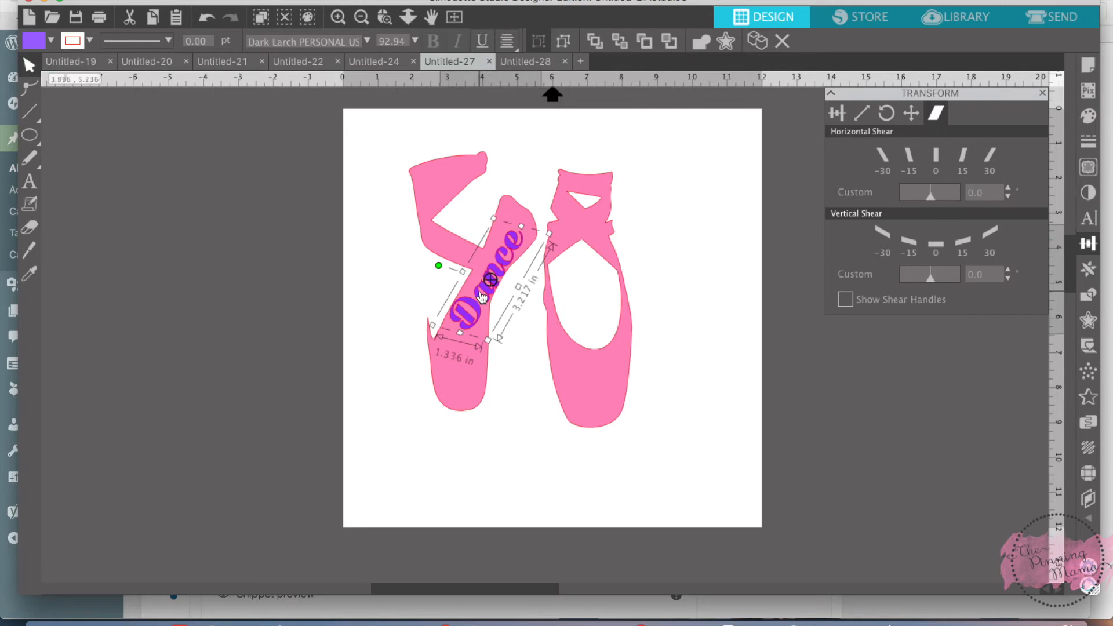
click(518, 394)
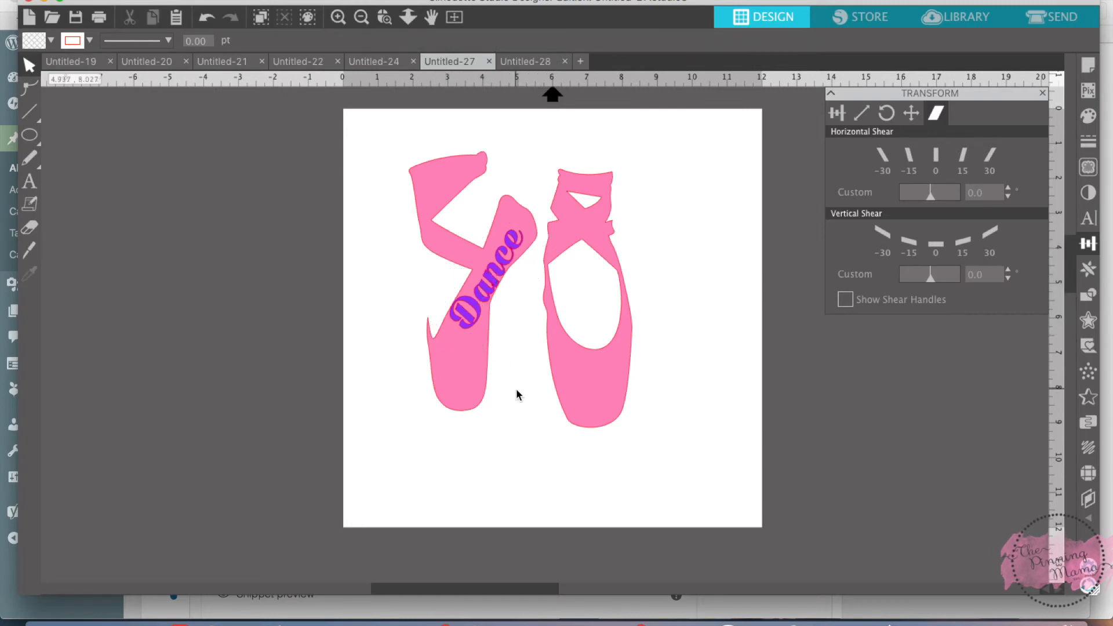
click(488, 280)
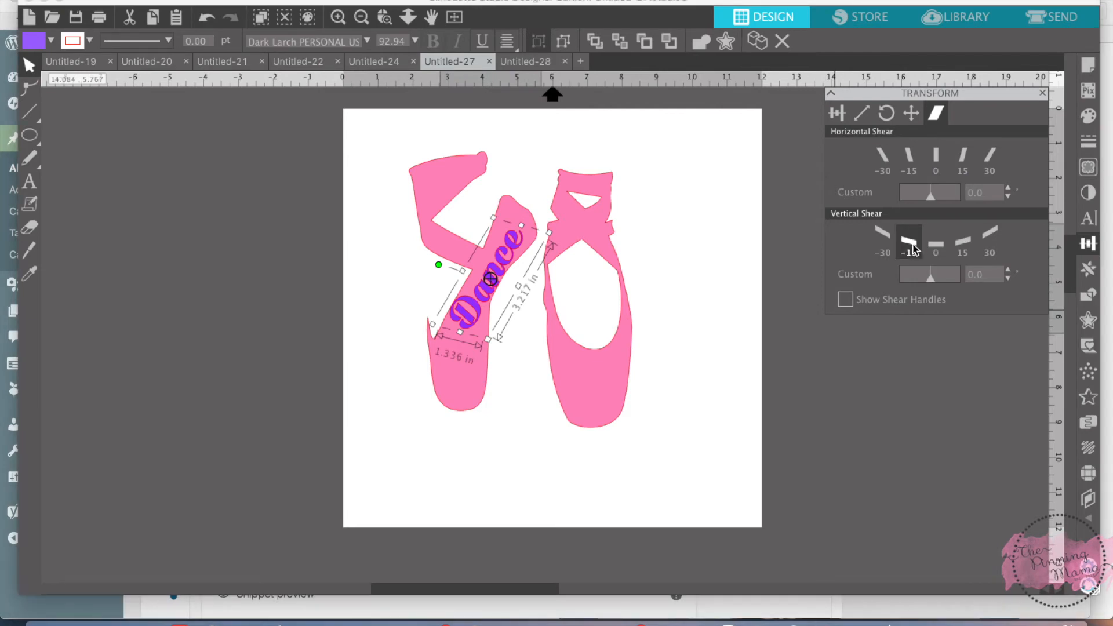
Try a -15 degree Vertical Shear on Dance, reverse it and move Dance back onto the left shoe.
click(961, 236)
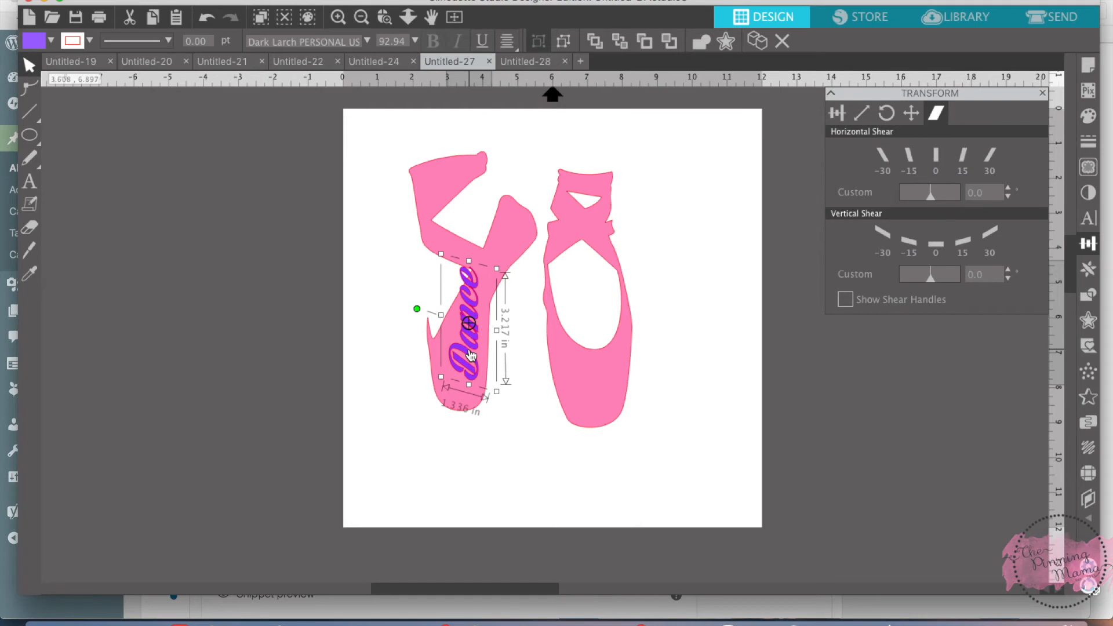
click(909, 241)
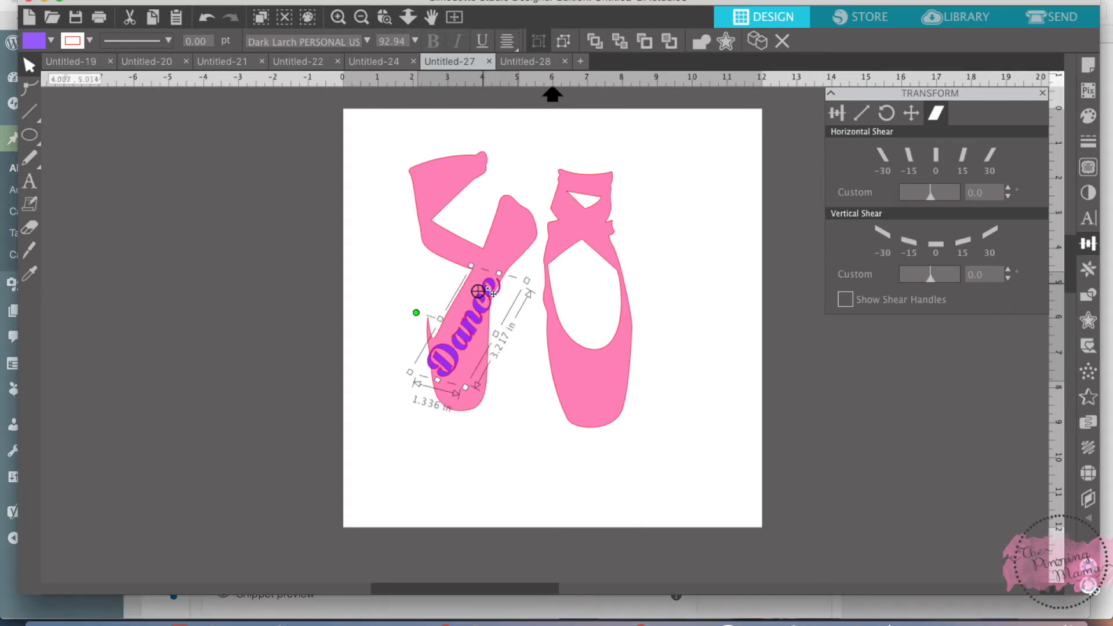
drag(477, 291, 504, 258)
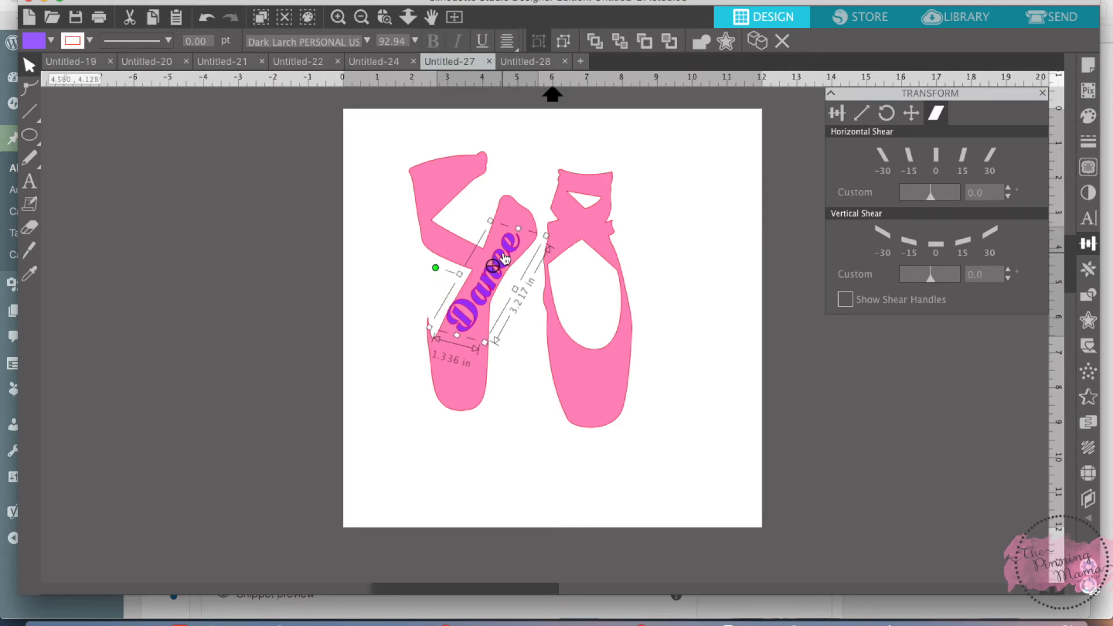
Deselect to view the finished Dance design and switch to another document.
click(522, 408)
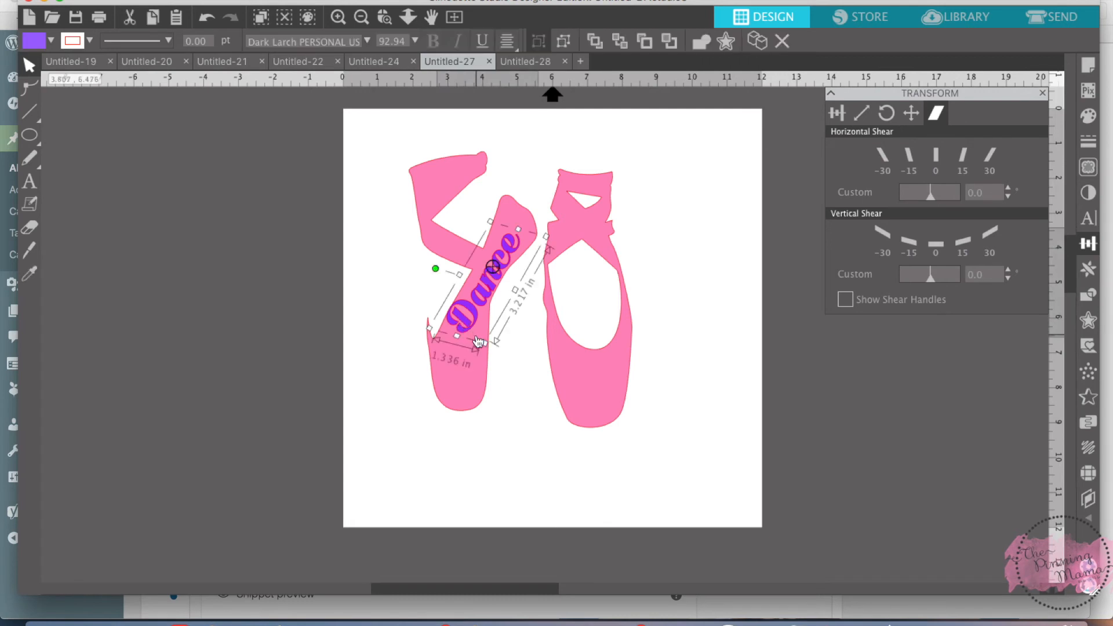
mouse_move(478, 348)
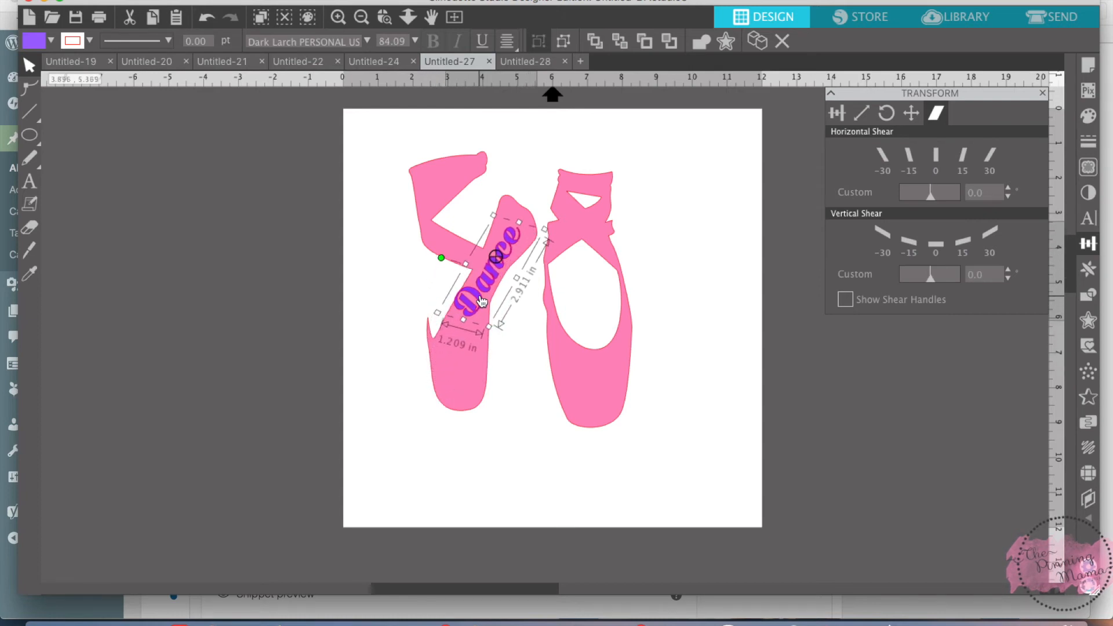
click(523, 379)
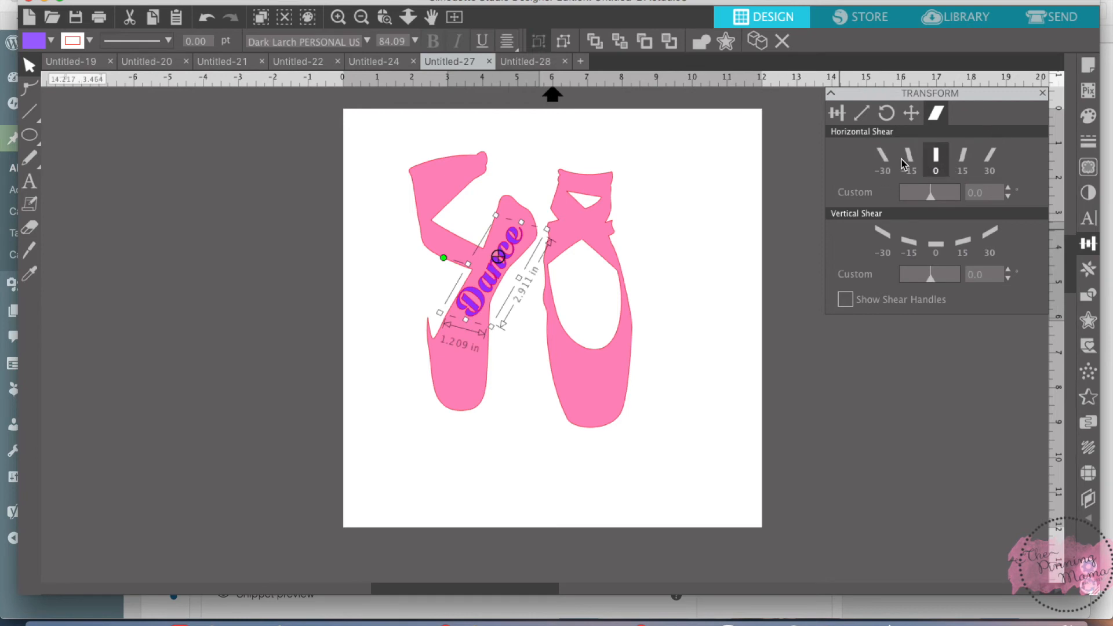
mouse_move(547, 245)
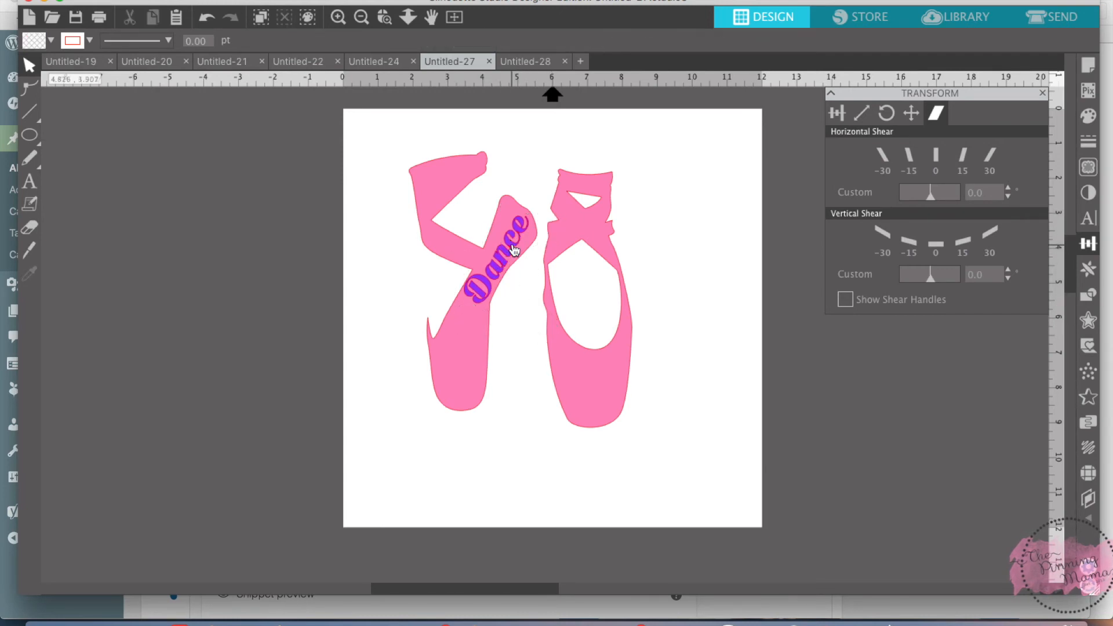
click(379, 61)
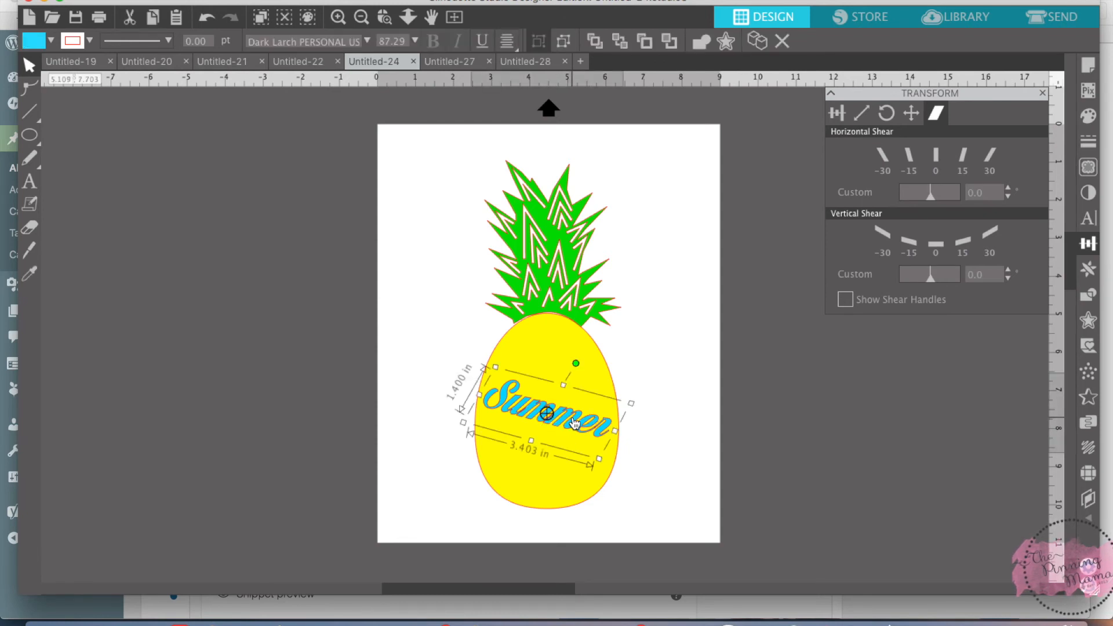
Return to the ballet shoes design via the Untitled-28 and Untitled-27 tabs.
click(534, 61)
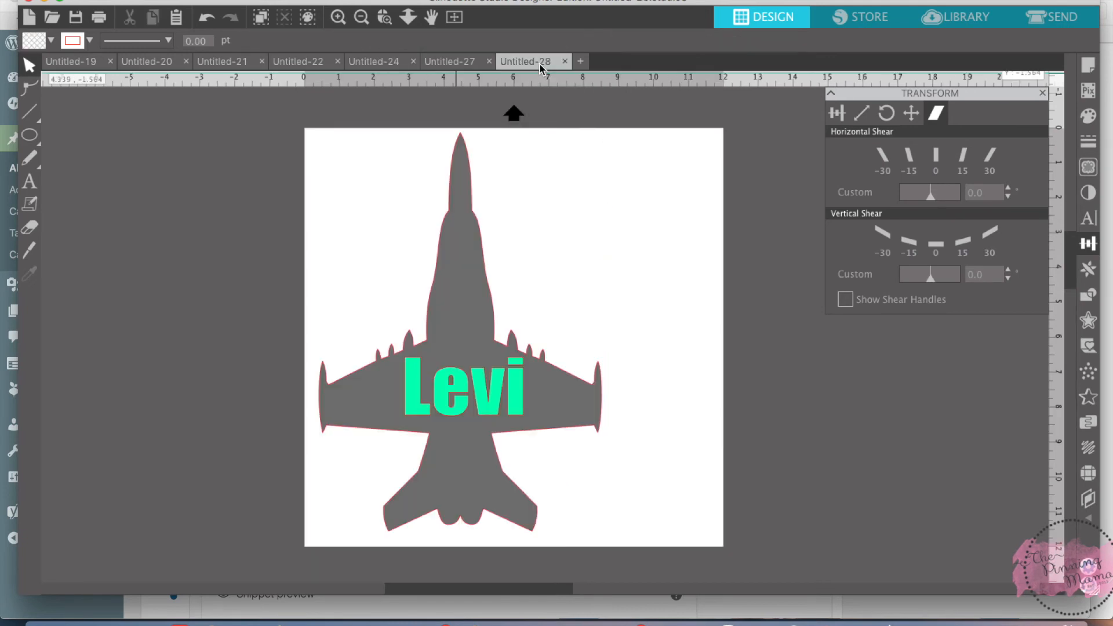
click(453, 61)
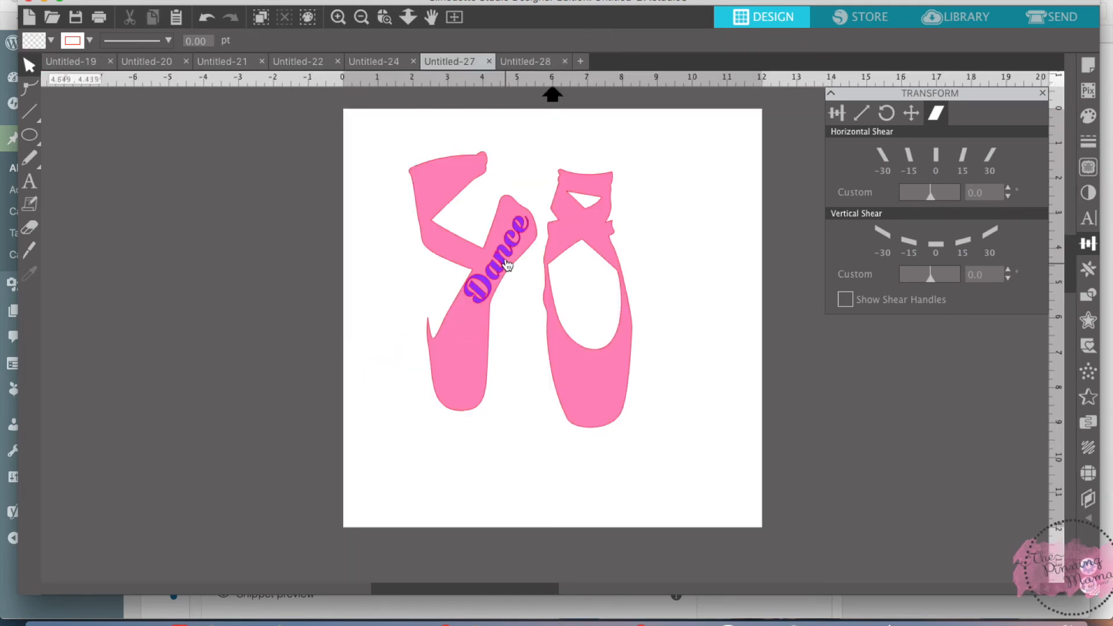
Move the Dance text around and leave it level below the shoes.
drag(498, 263, 486, 411)
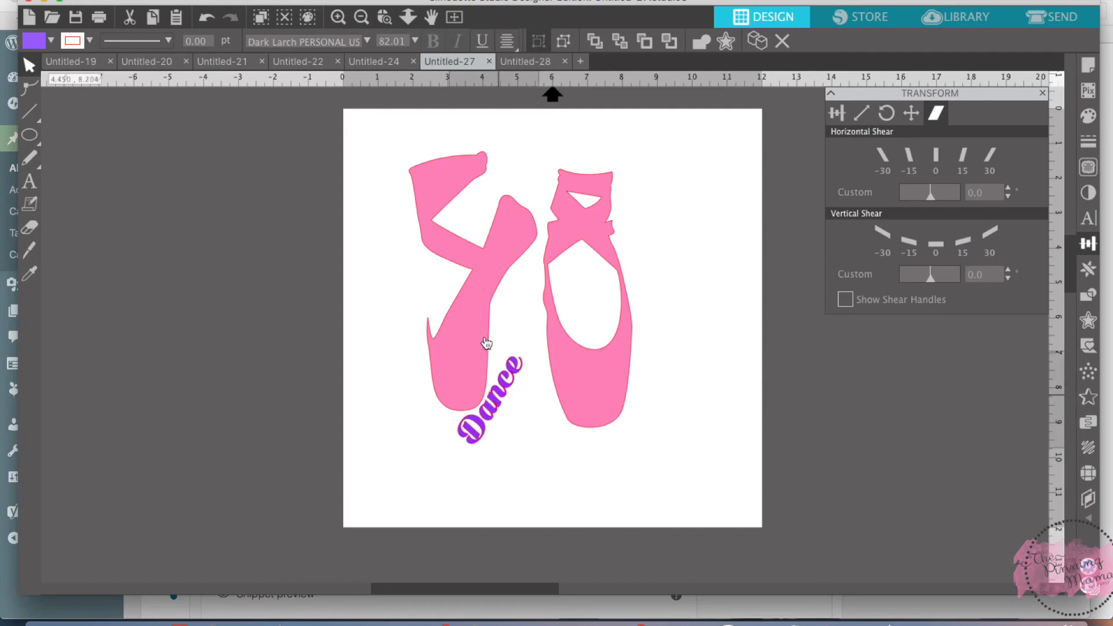
drag(486, 398, 494, 277)
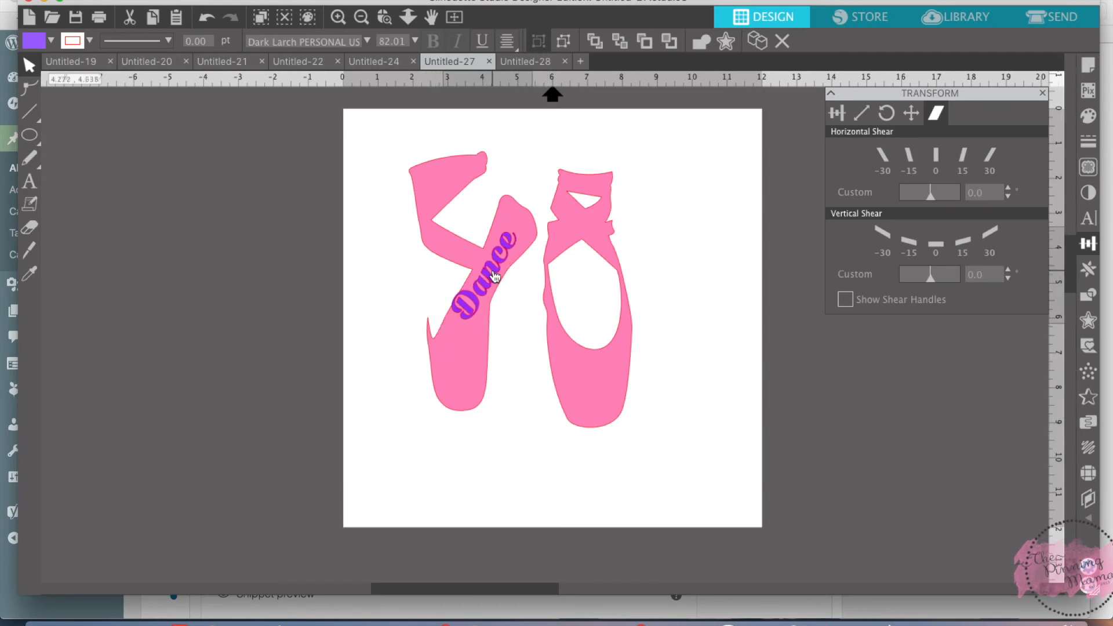
drag(490, 277, 518, 327)
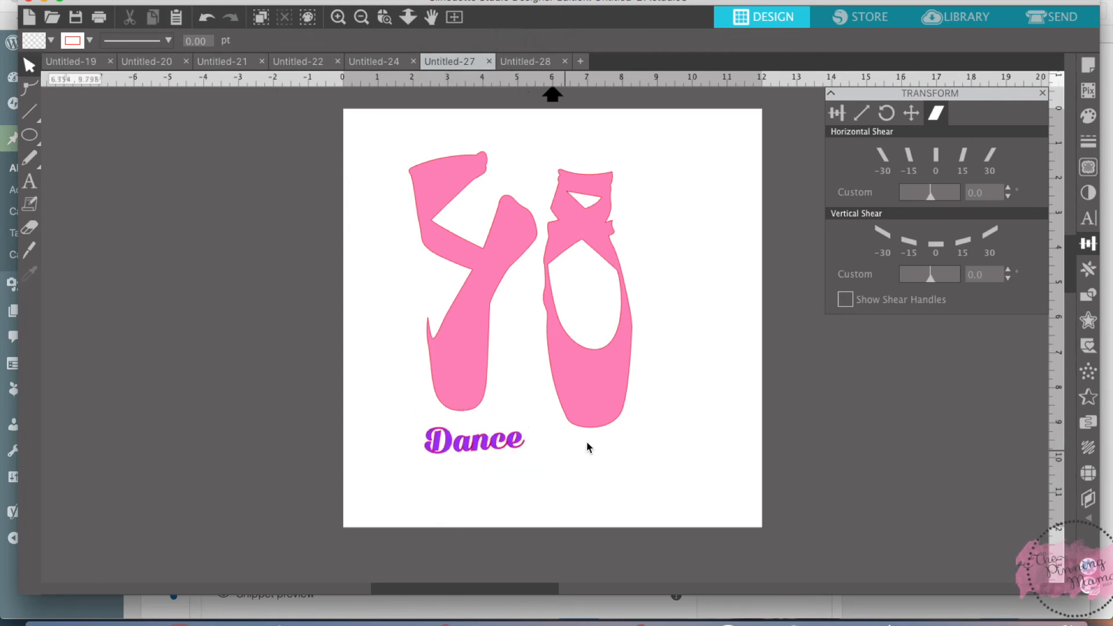
Enable Show Shear Handles, select Dance and move it onto and below the right shoe.
click(845, 299)
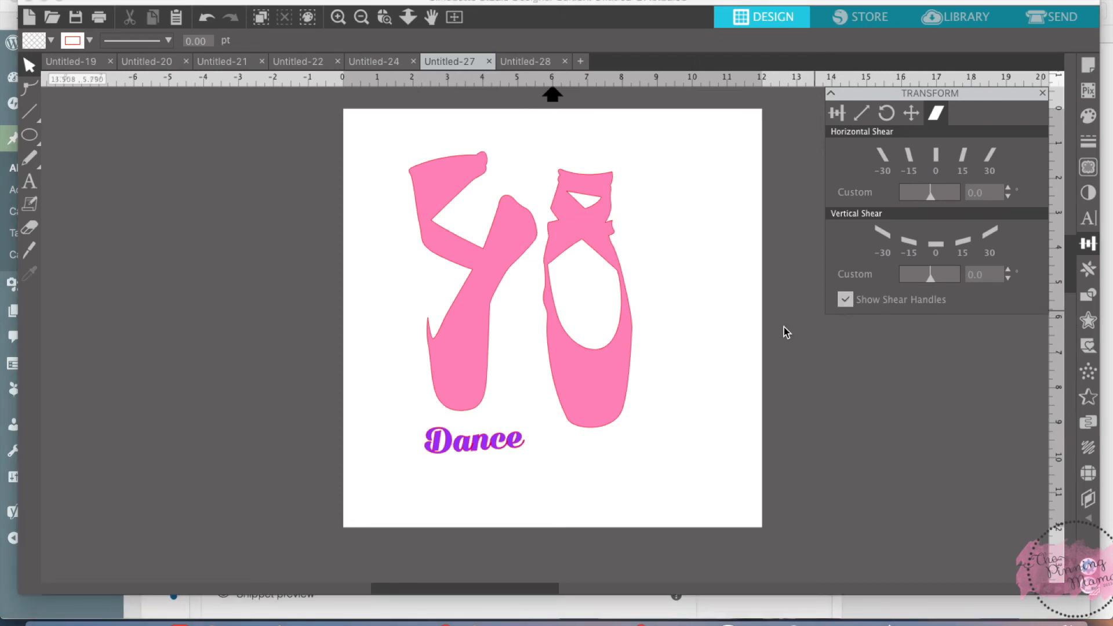
click(473, 441)
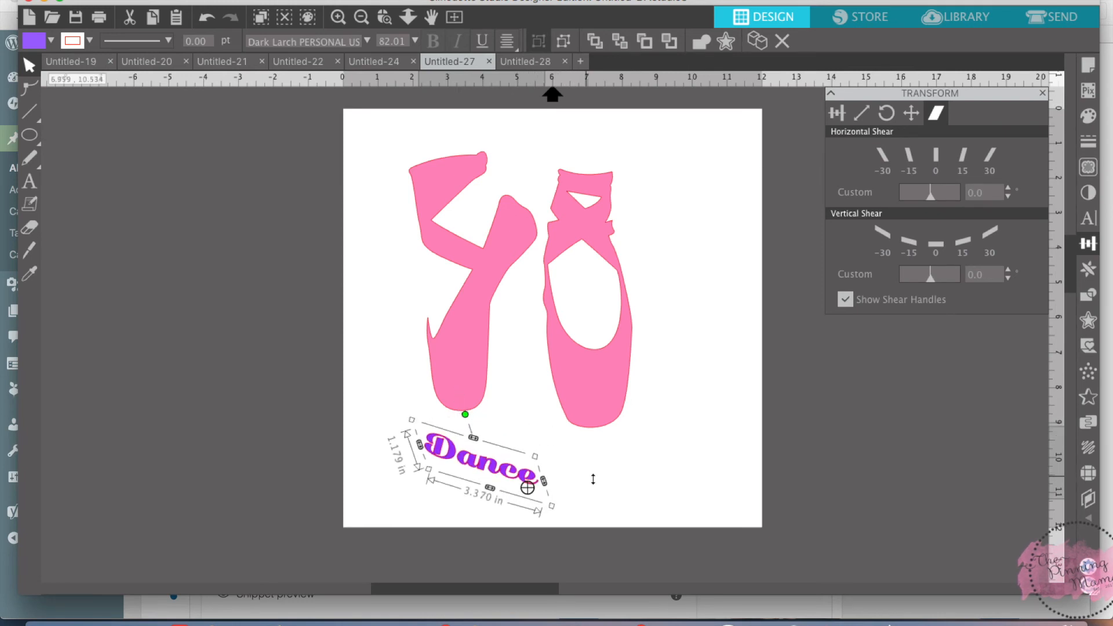
click(909, 239)
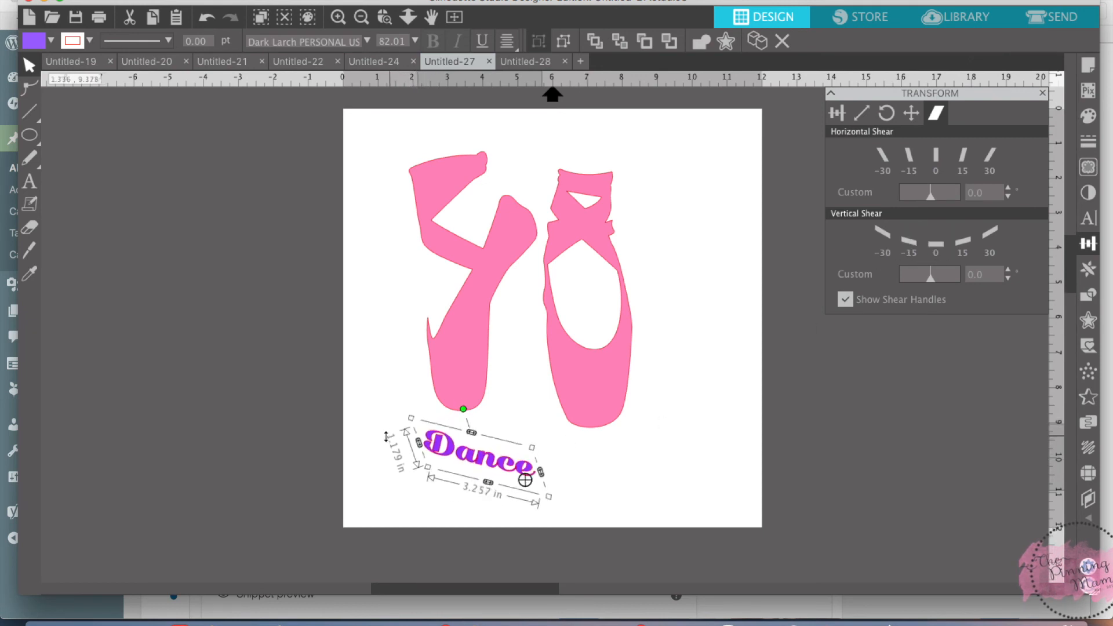
drag(472, 462, 575, 365)
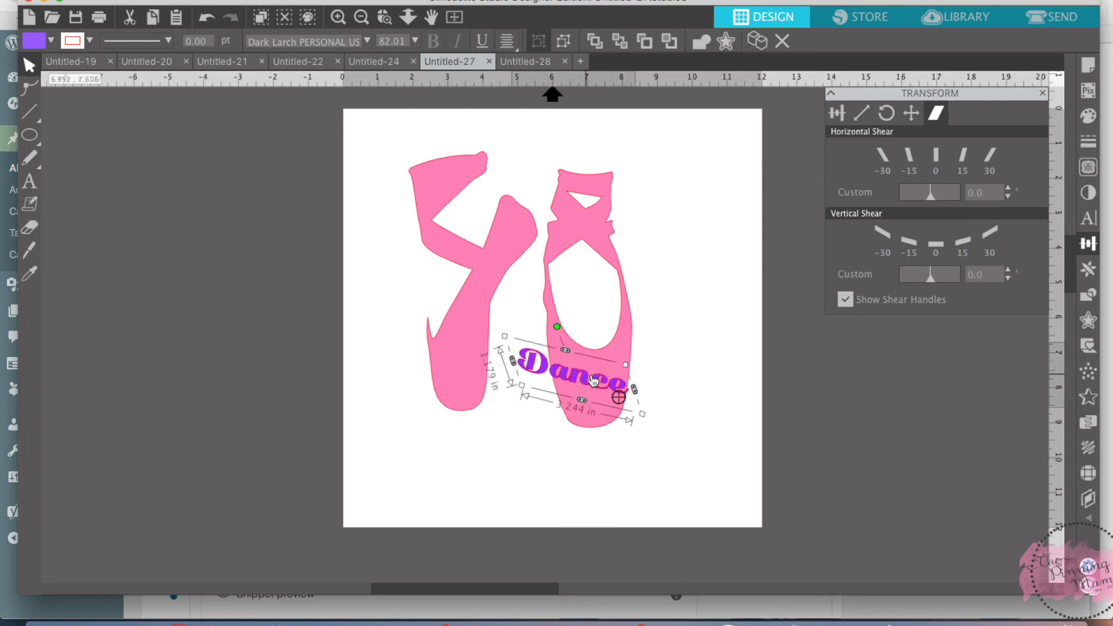
drag(592, 382, 614, 467)
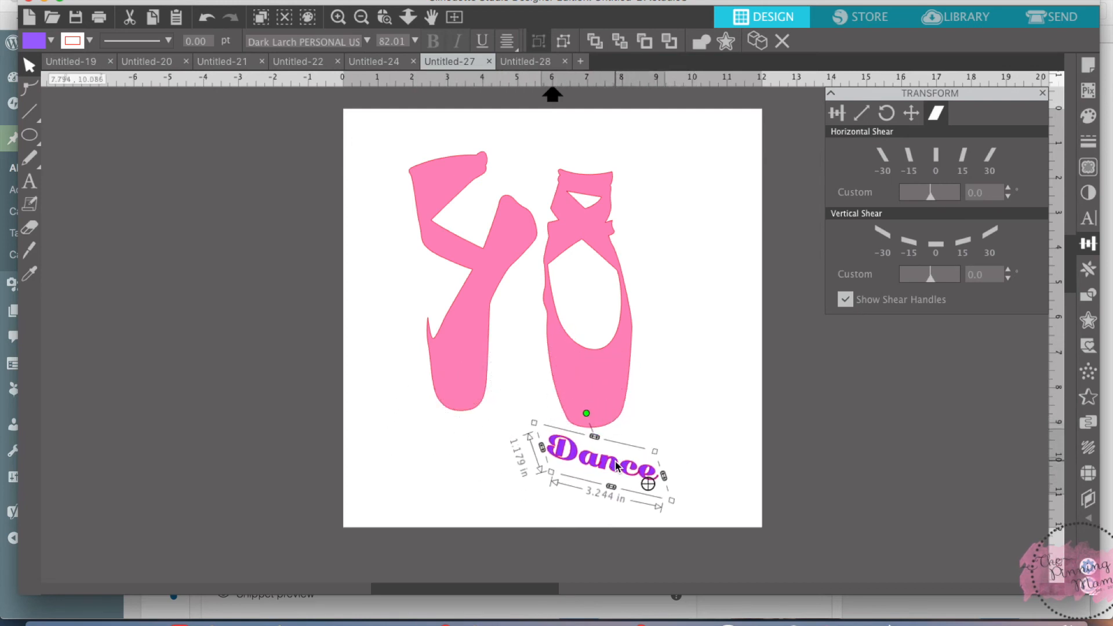
Adjust Dance's vertical slant by its shear handle and place it across the lower part of both shoes.
click(847, 300)
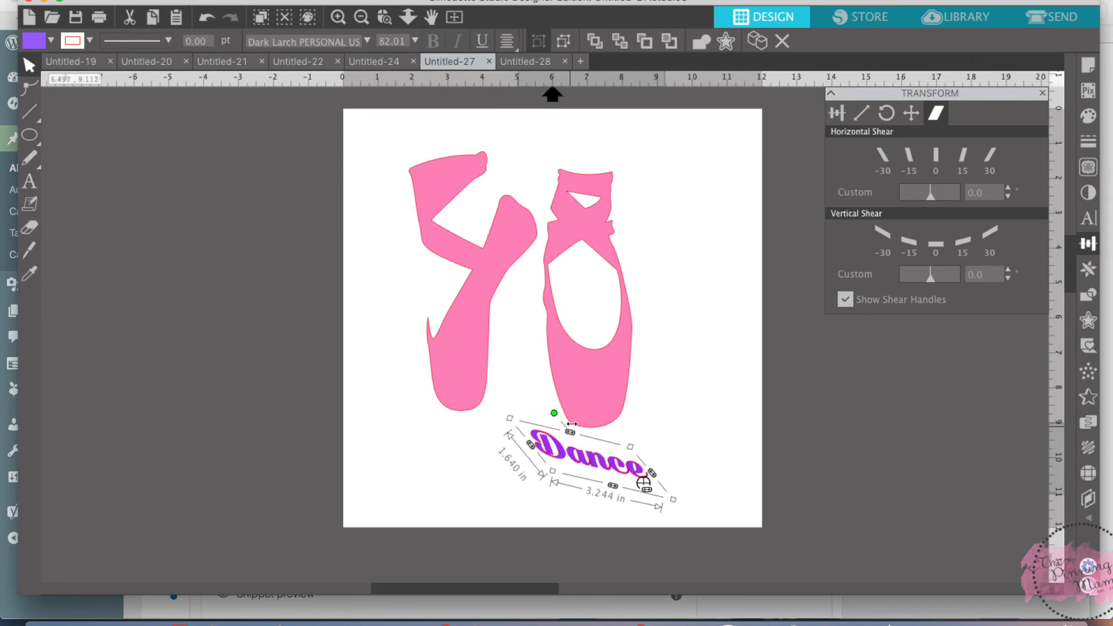
drag(552, 413, 561, 415)
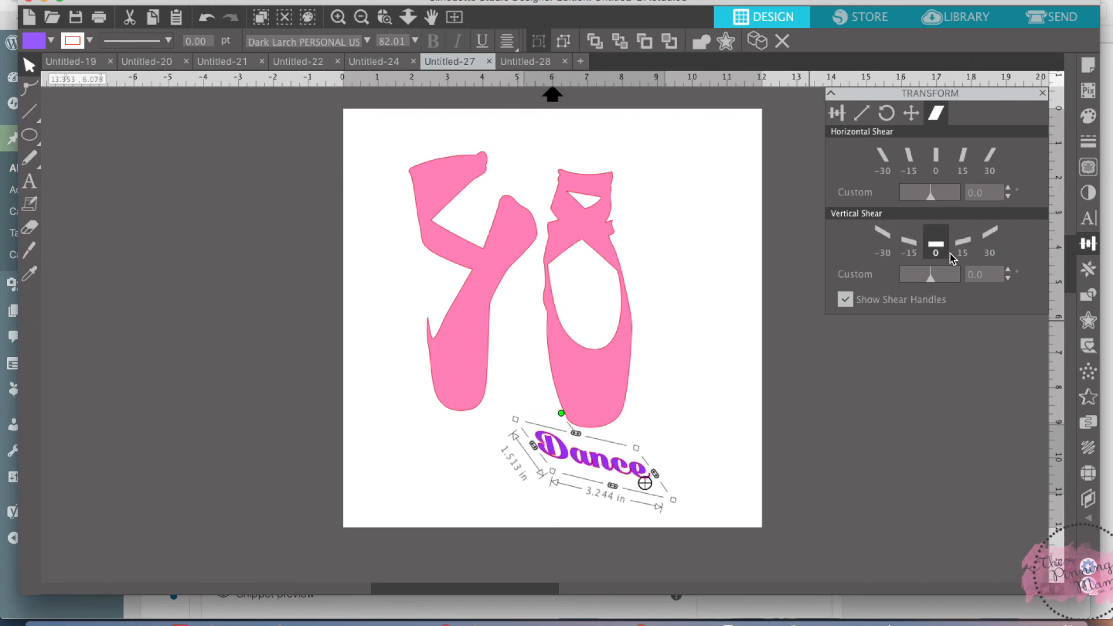
click(845, 300)
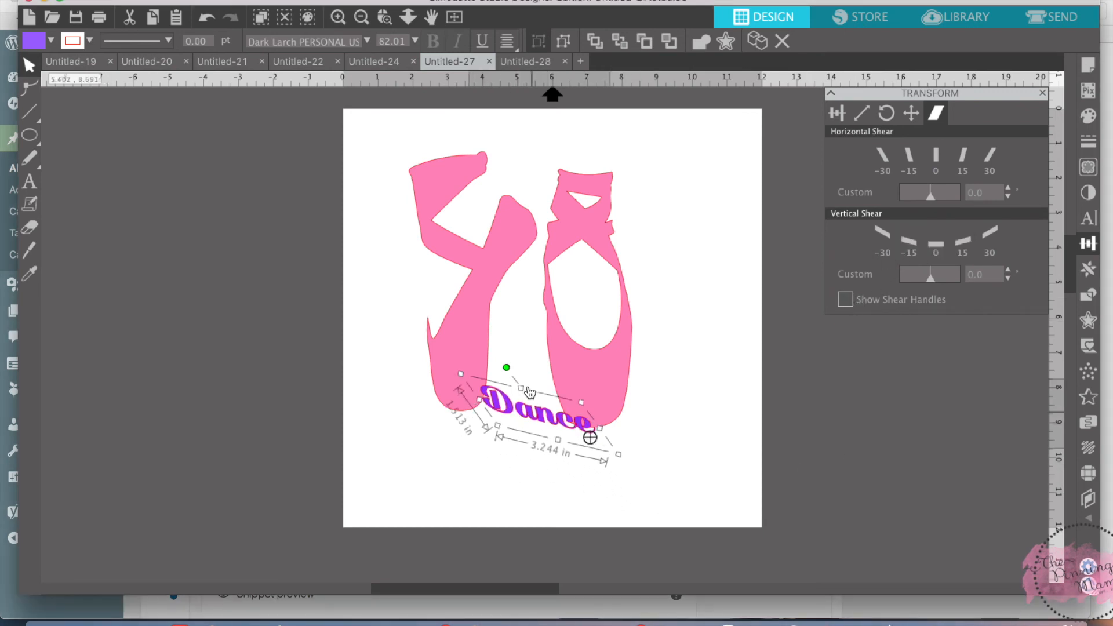
drag(529, 390, 515, 351)
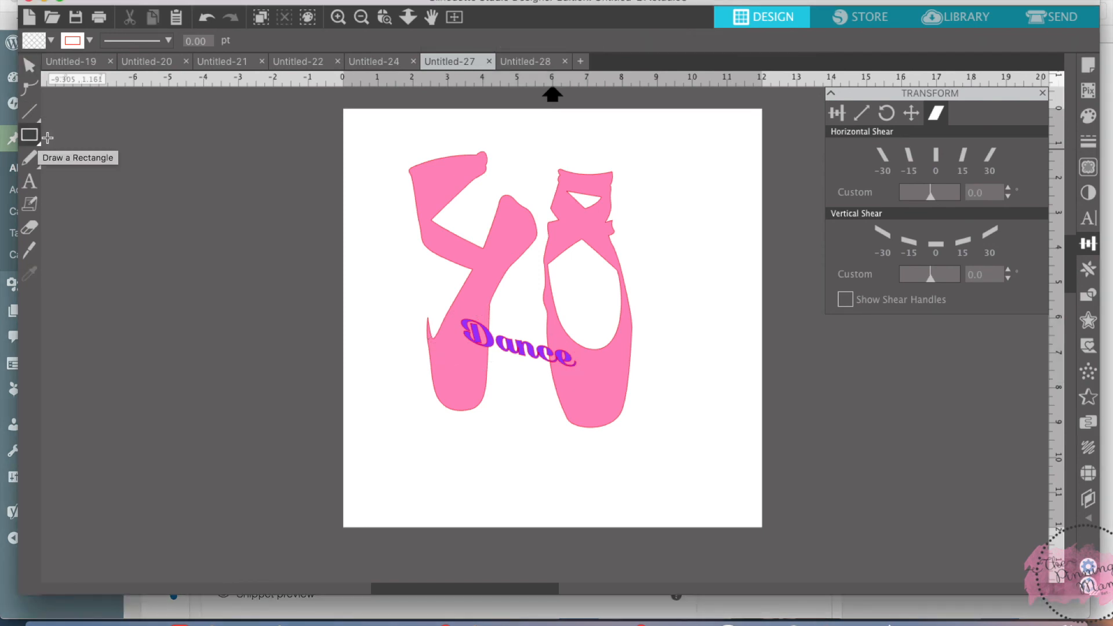
Draw a rectangle below the shoes and slant it into a parallelogram with a Horizontal Shear preset.
drag(412, 455, 483, 498)
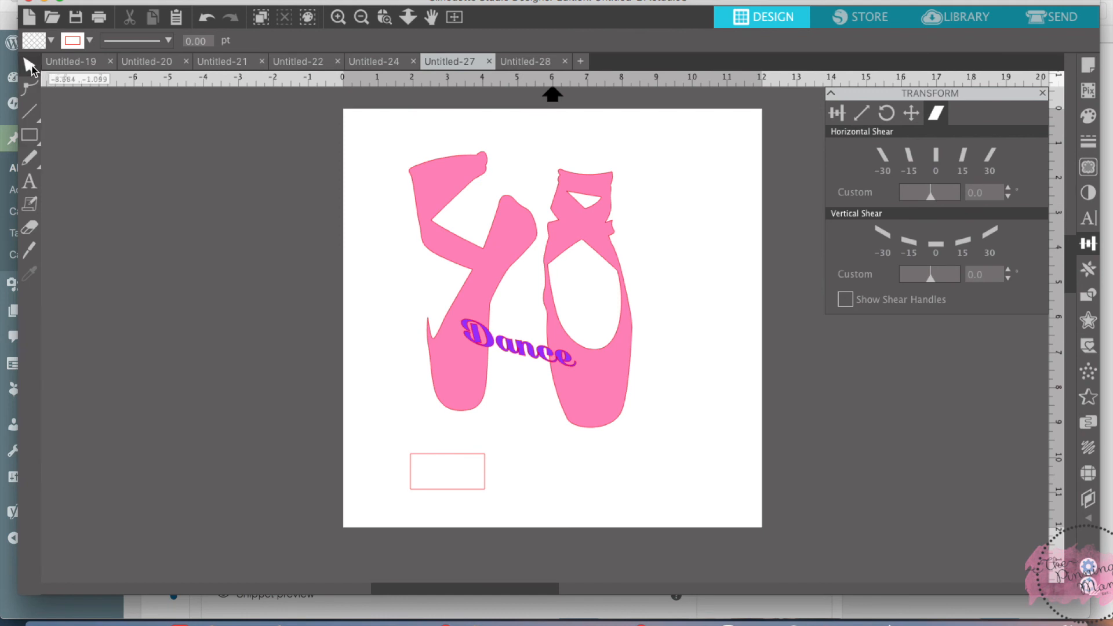
click(448, 472)
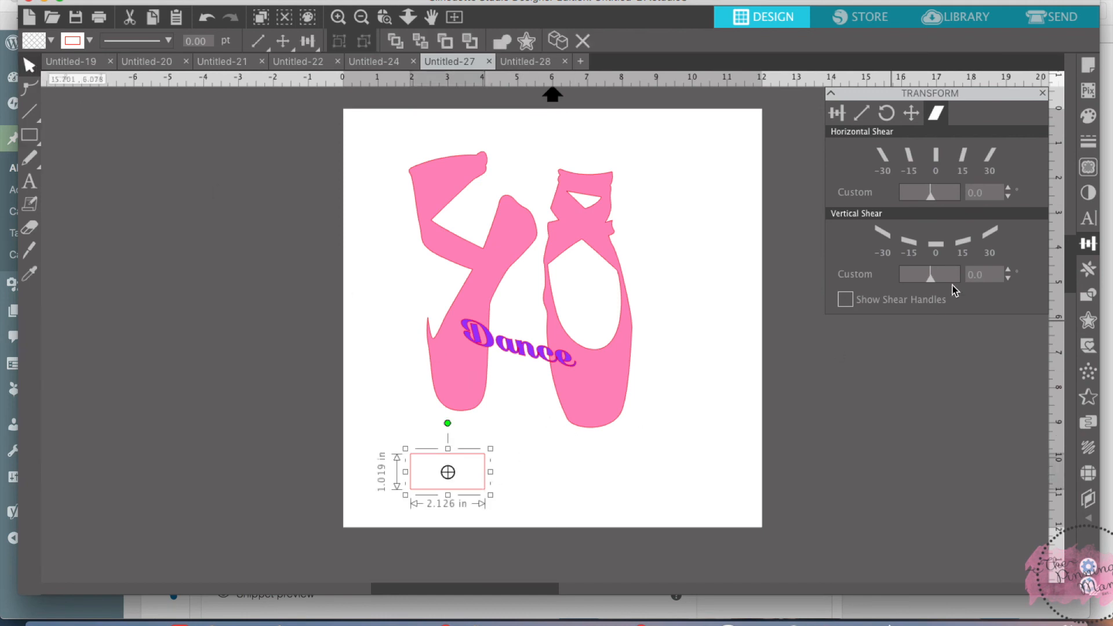
click(962, 157)
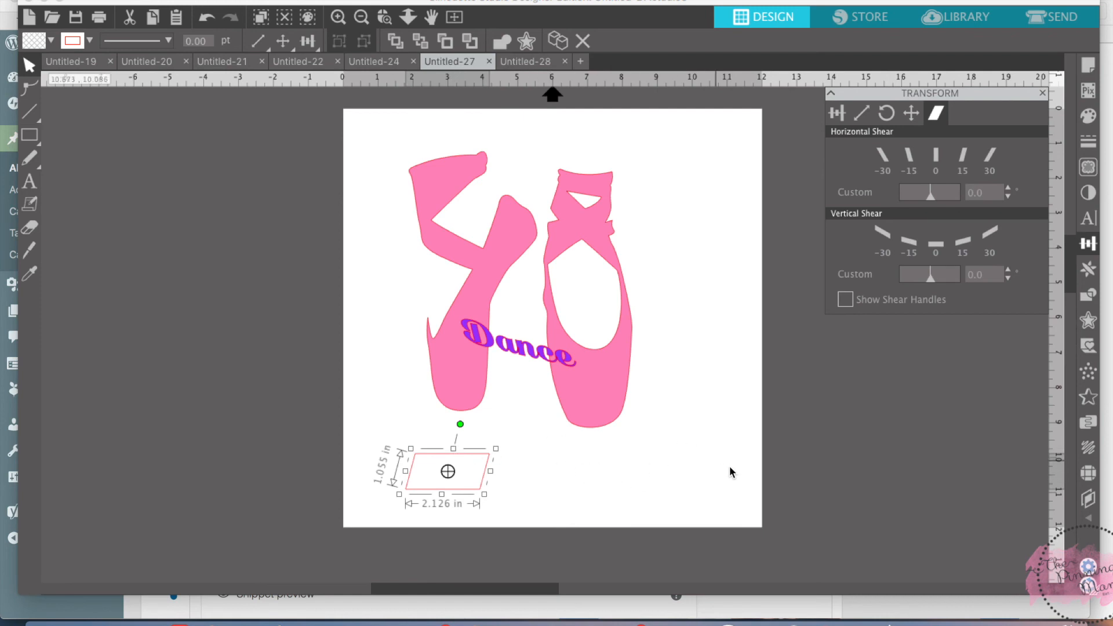
mouse_move(461, 478)
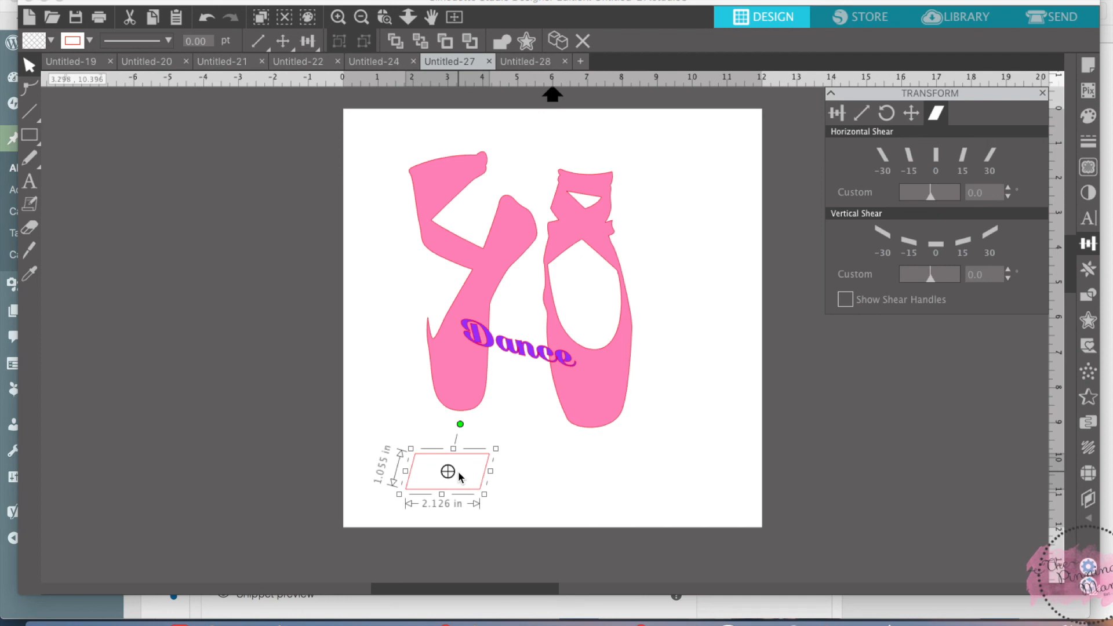
mouse_move(789, 246)
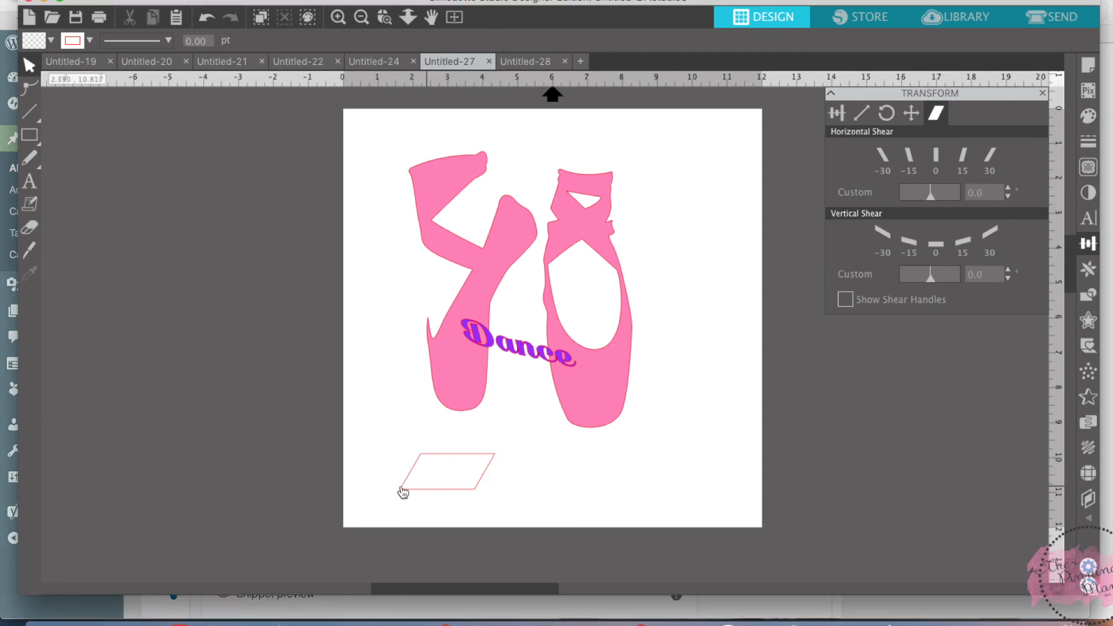
mouse_move(364, 485)
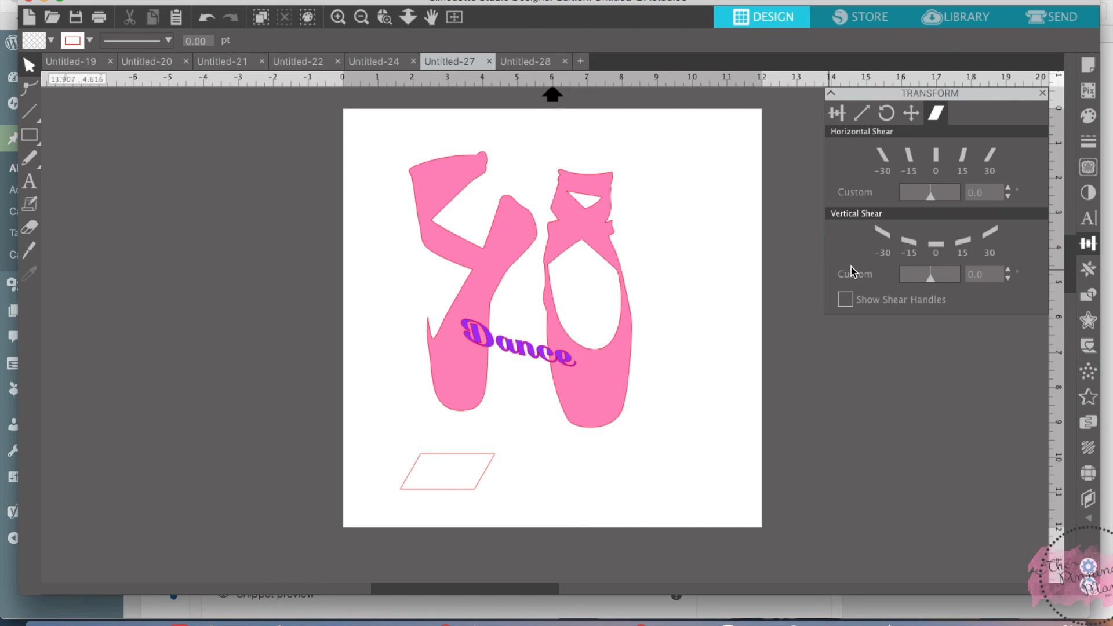
Select the word Dance again.
click(538, 371)
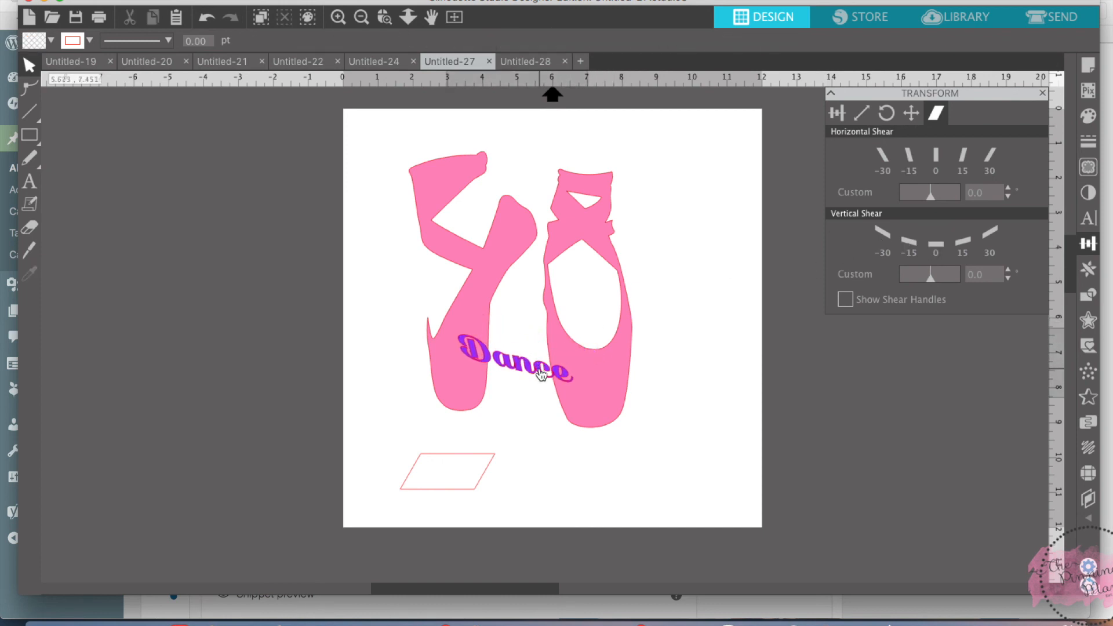
click(540, 373)
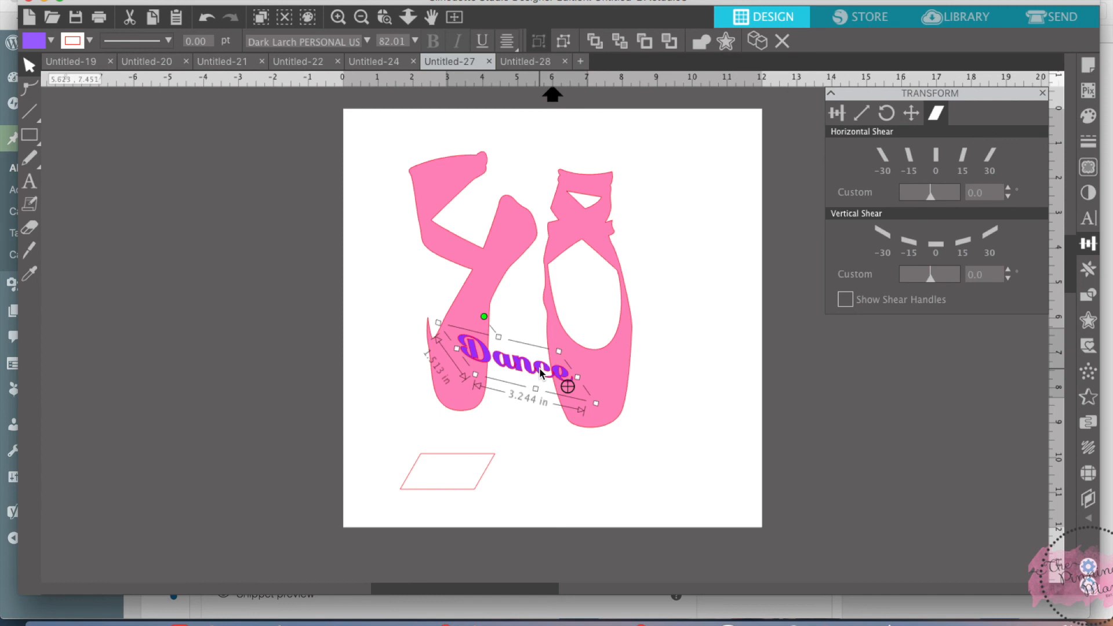
mouse_move(497, 243)
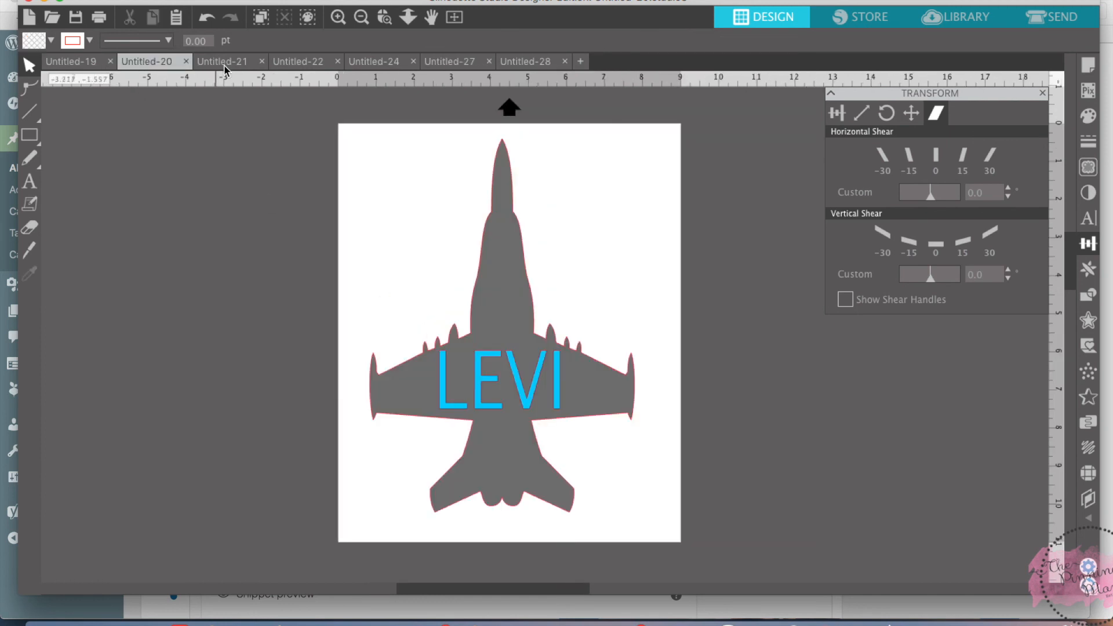
Switch to the other ballet-shoes design and deselect the slanted Dance text.
click(298, 60)
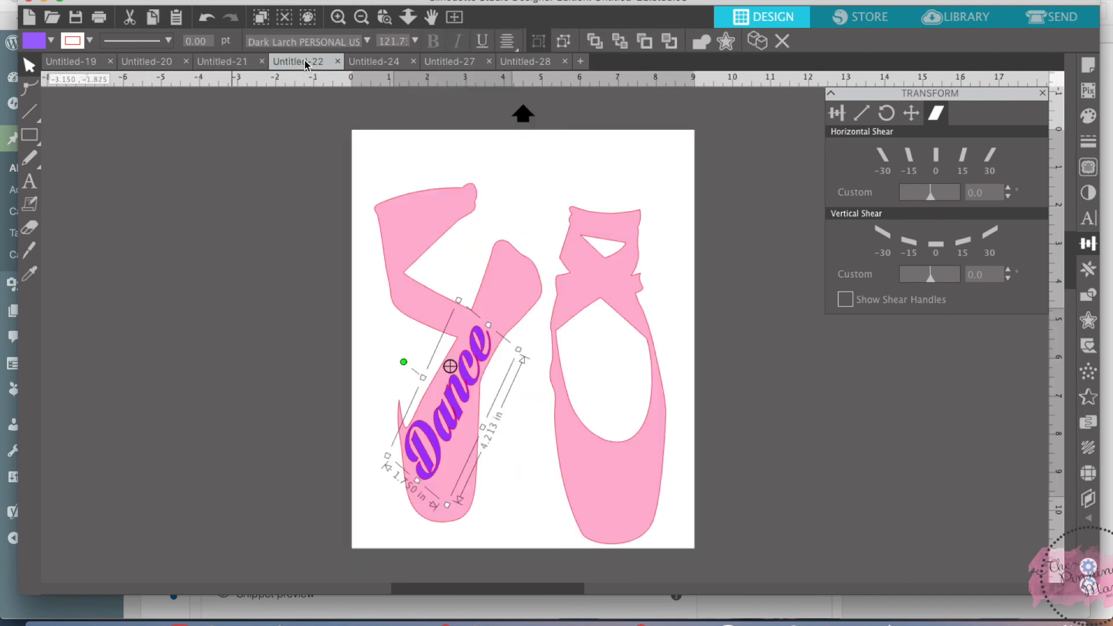
click(536, 222)
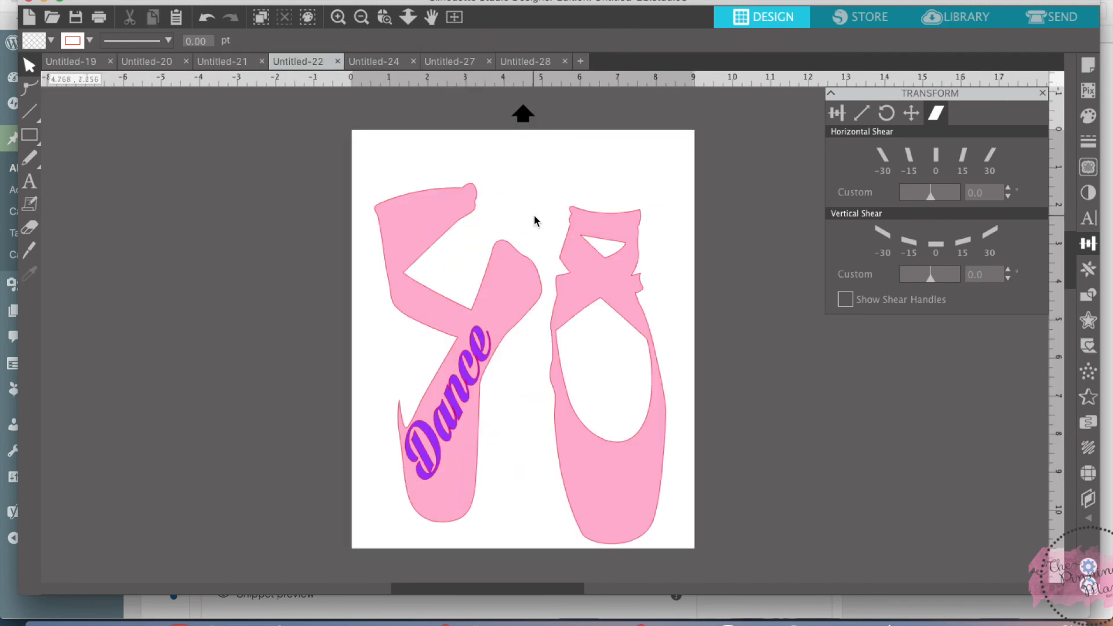